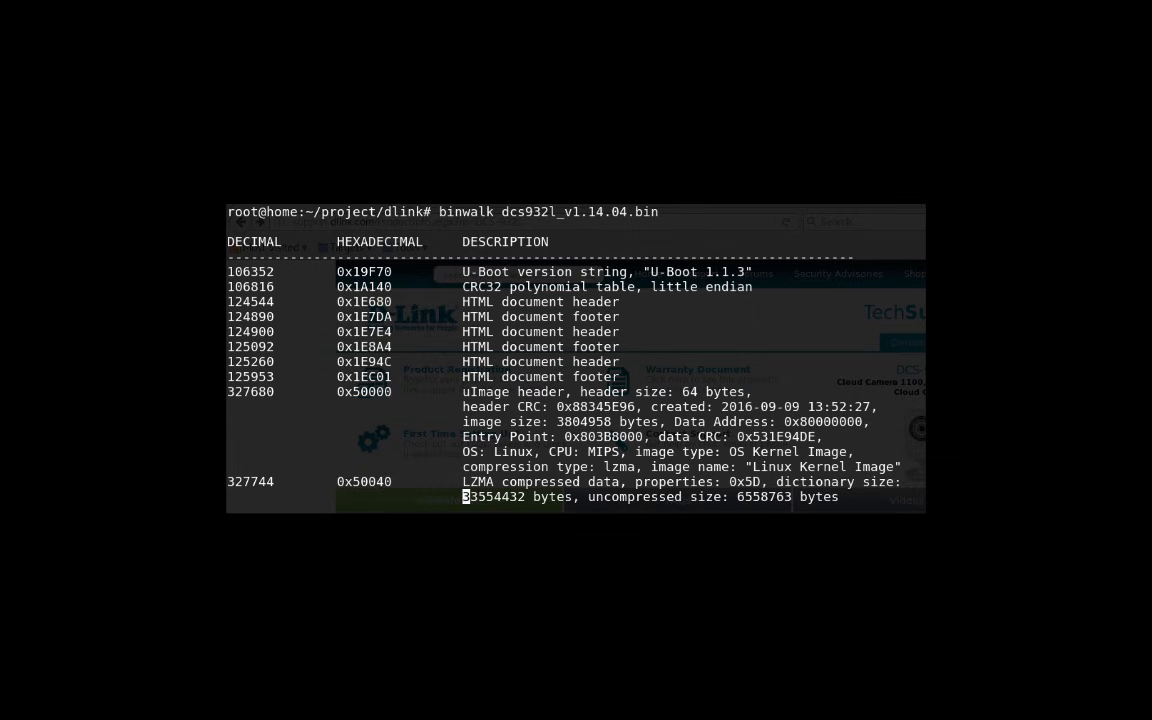
List the dlink project directory and bring the terminal back in front of Firefox.
{"action": "type", "text": "ls -la"}
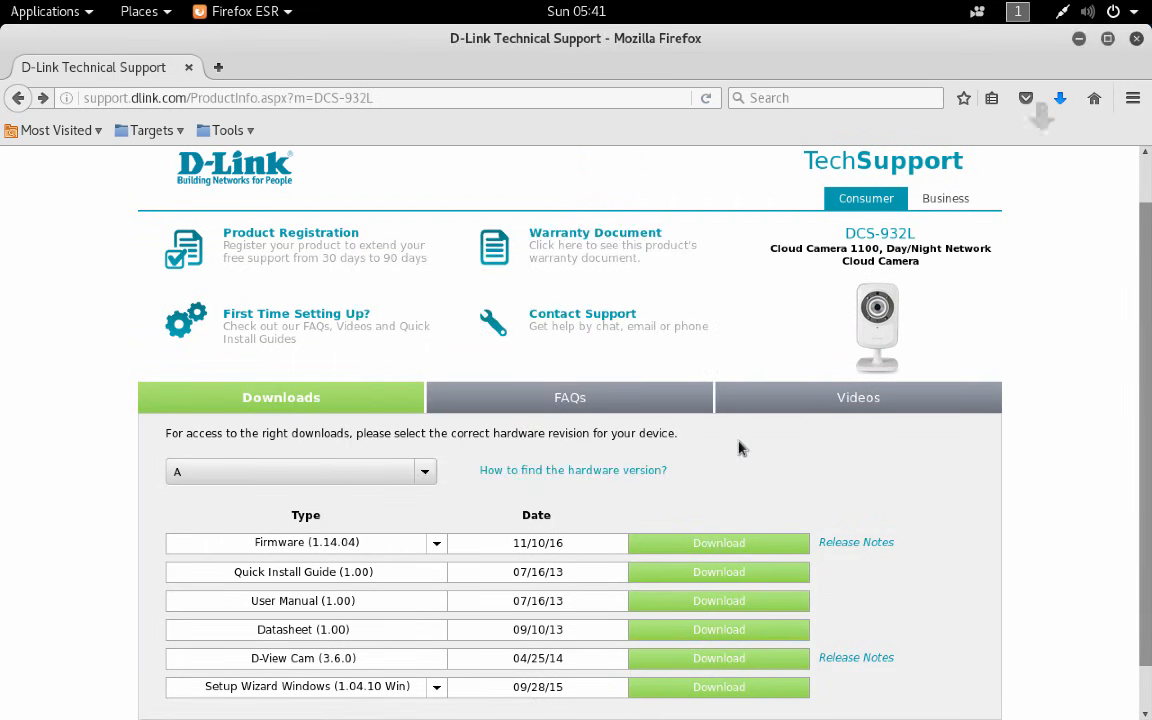
{"action": "left_click", "coordinate": [236, 12]}
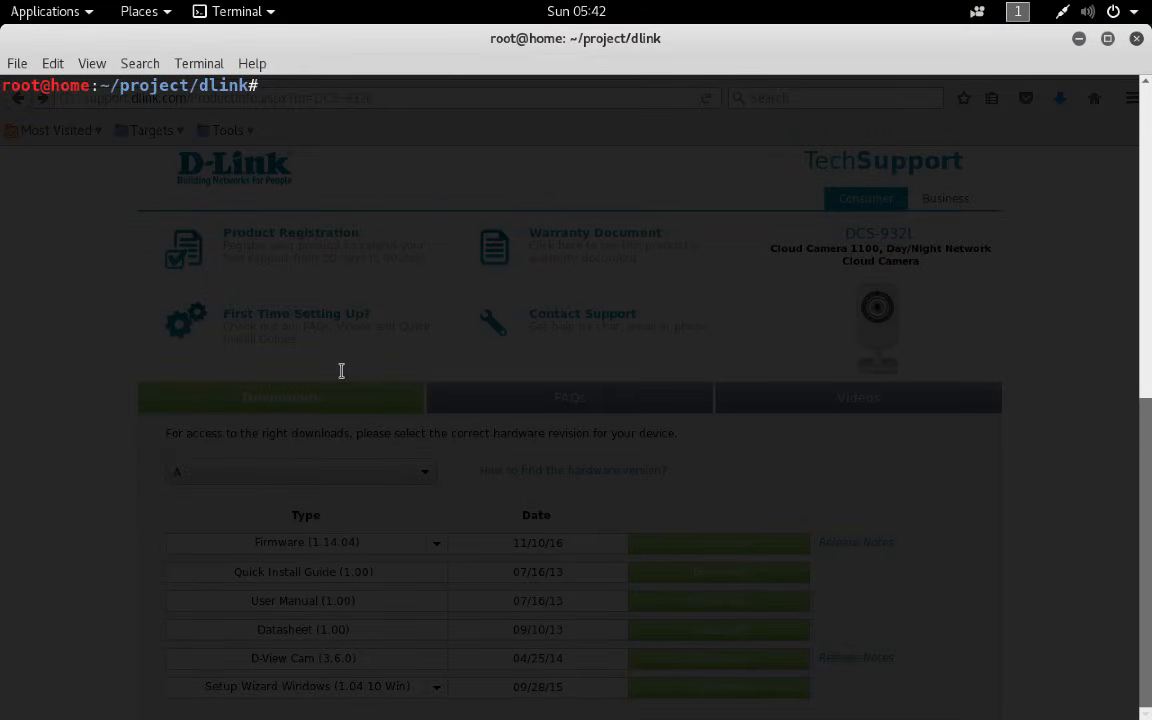
Unzip DCS-932L_REVA_FIRMWARE_1.14.04.ZIP, then run file and head on dcs932l_v1.14.04.bin showing raw binary data.
{"action": "type", "text": "ls"}
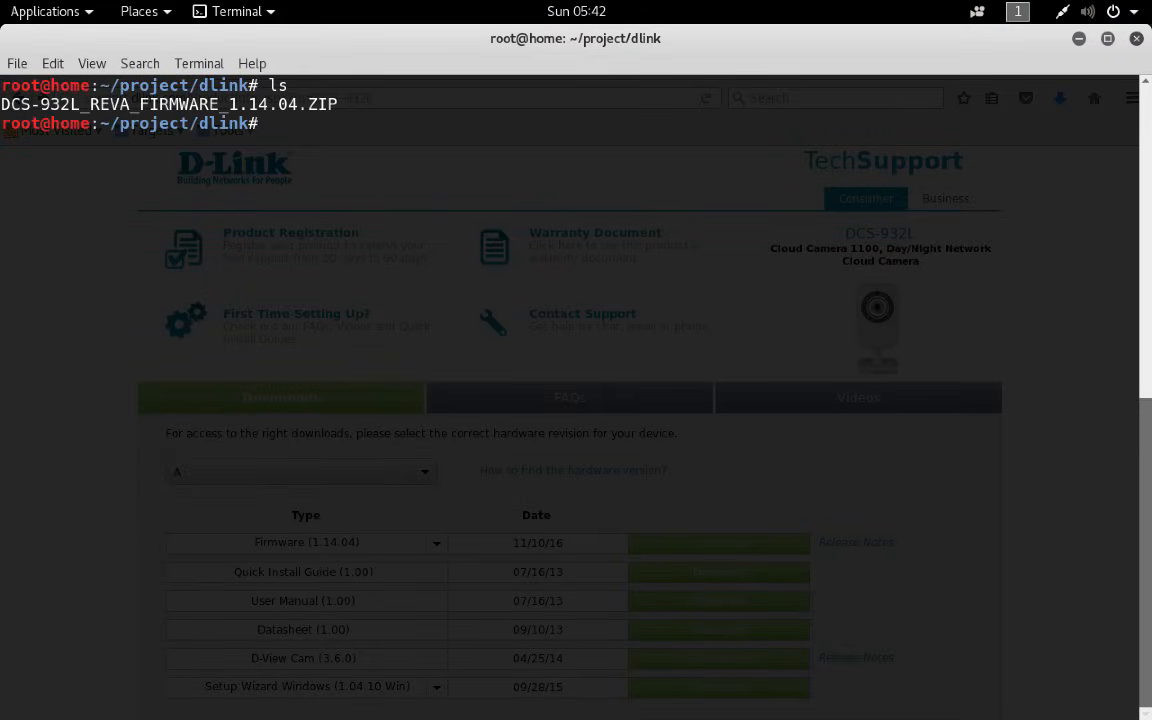
{"action": "type", "text": "unzip DCS-932L_REVA_FIRMWARE_1.14.04.ZIP"}
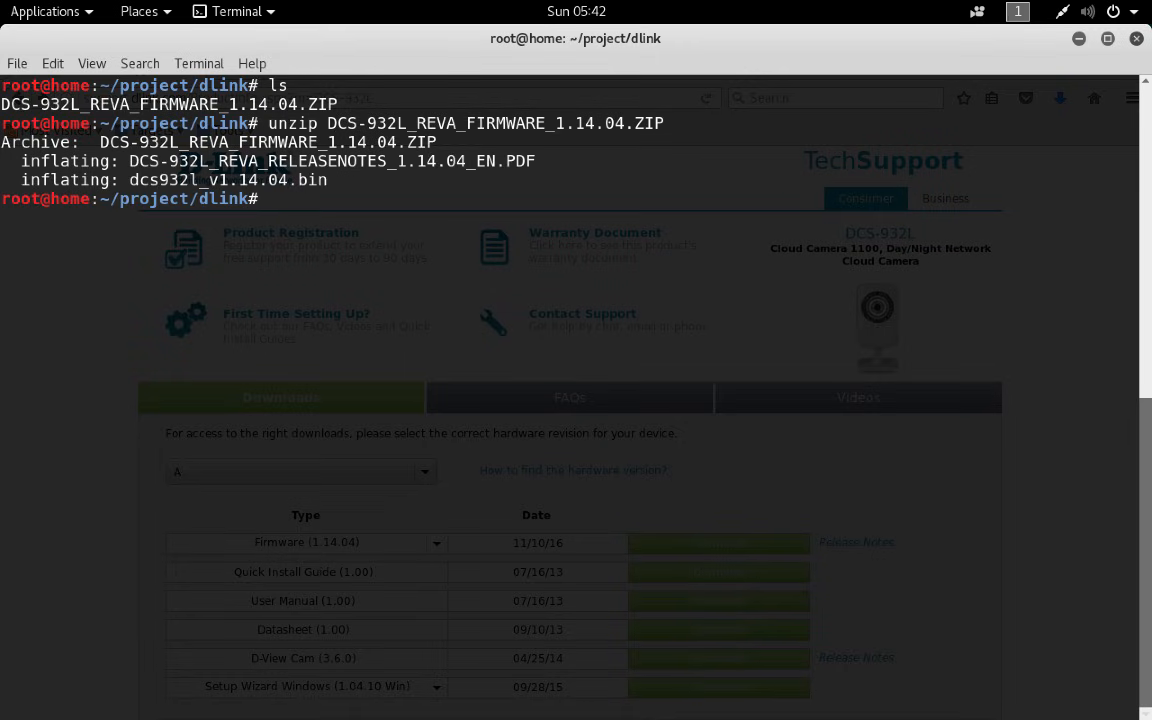
{"action": "type", "text": "file"}
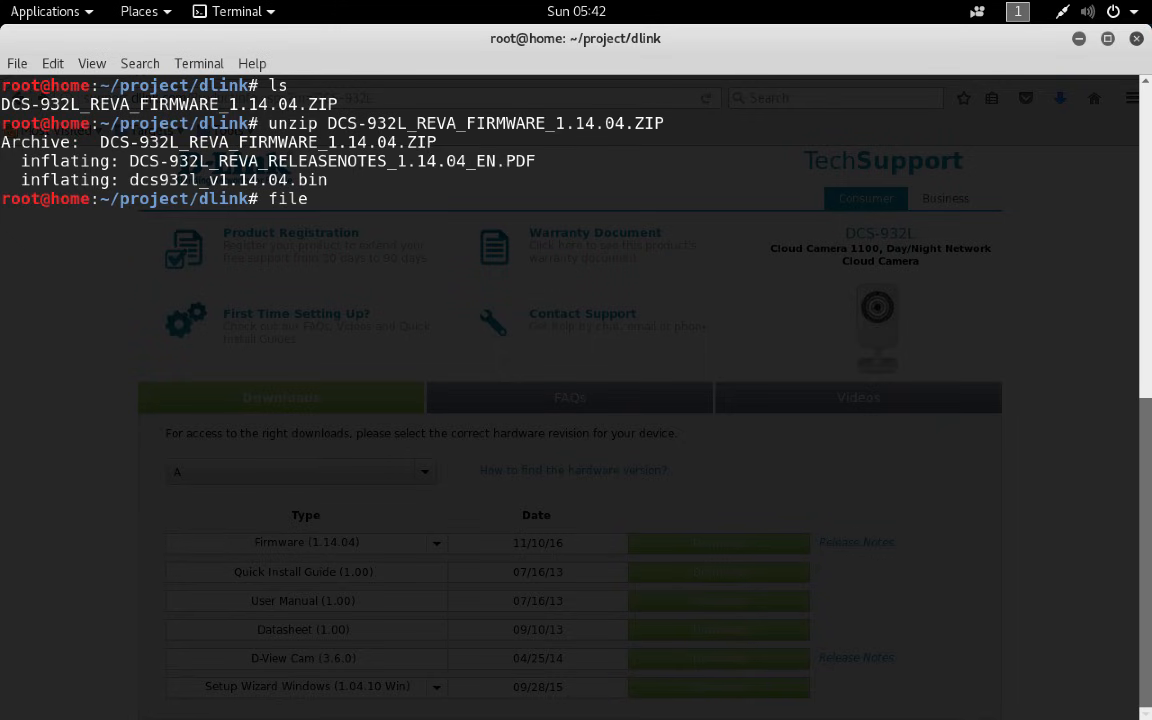
{"action": "type", "text": "dcs932l_v1.14.04.bin"}
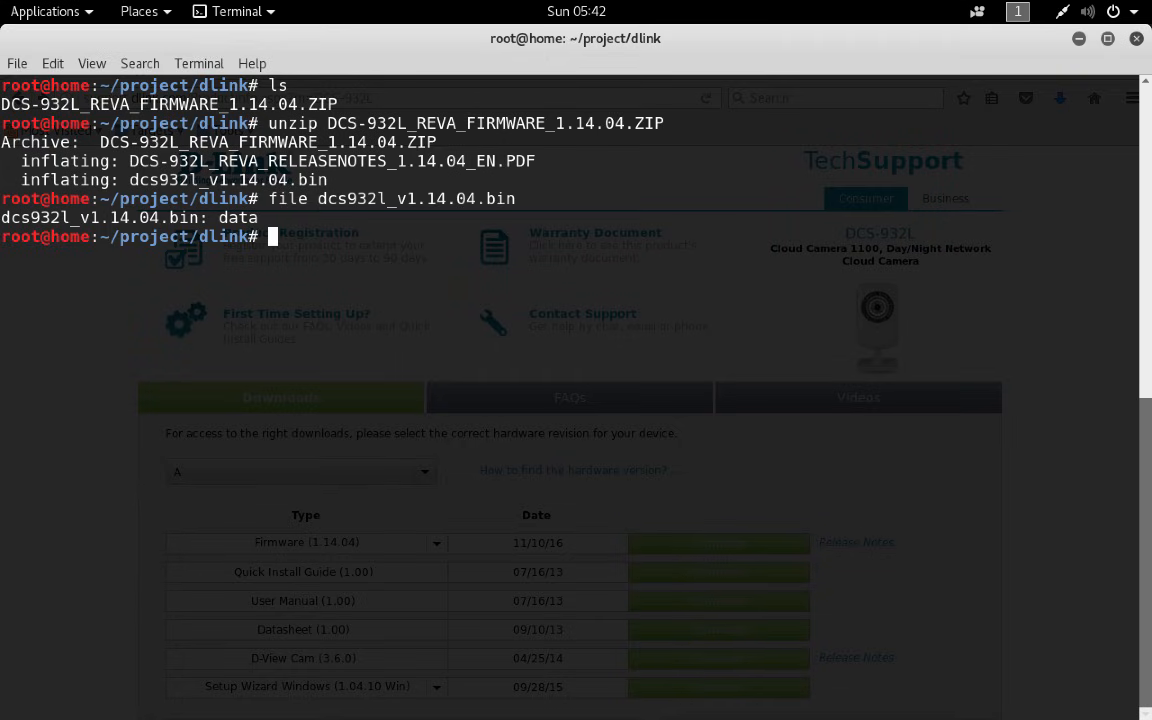
{"action": "type", "text": "head dcs932l_v1.14.04.bin"}
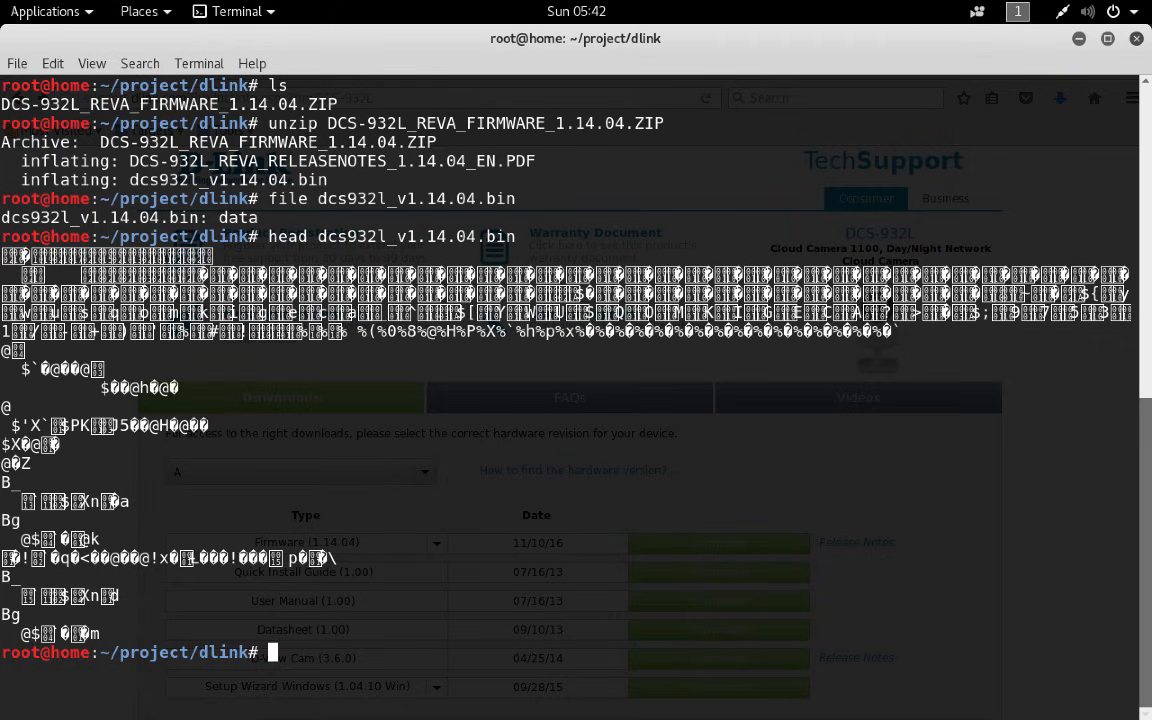
Run strings -10 dcs932l_v1.14.04.bin | head to reveal U-Boot 1.1.3 and network function names.
{"action": "type", "text": "strings"}
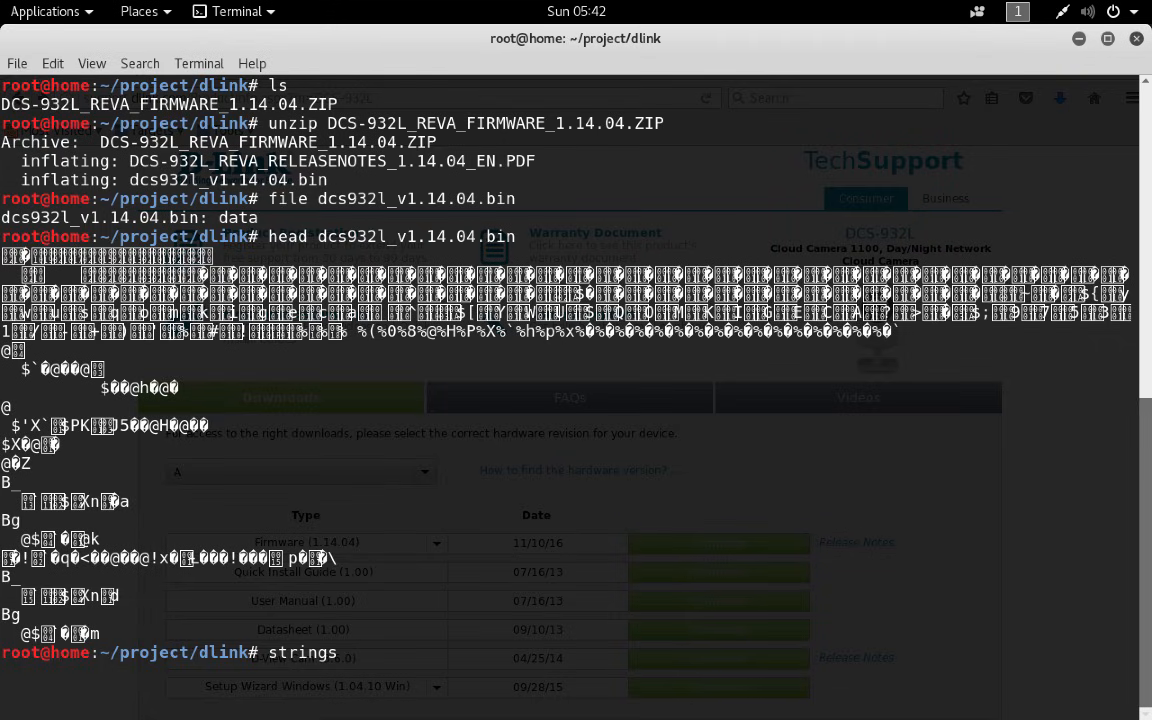
{"action": "type", "text": "-10 dcs932l_v1.14.04.bin"}
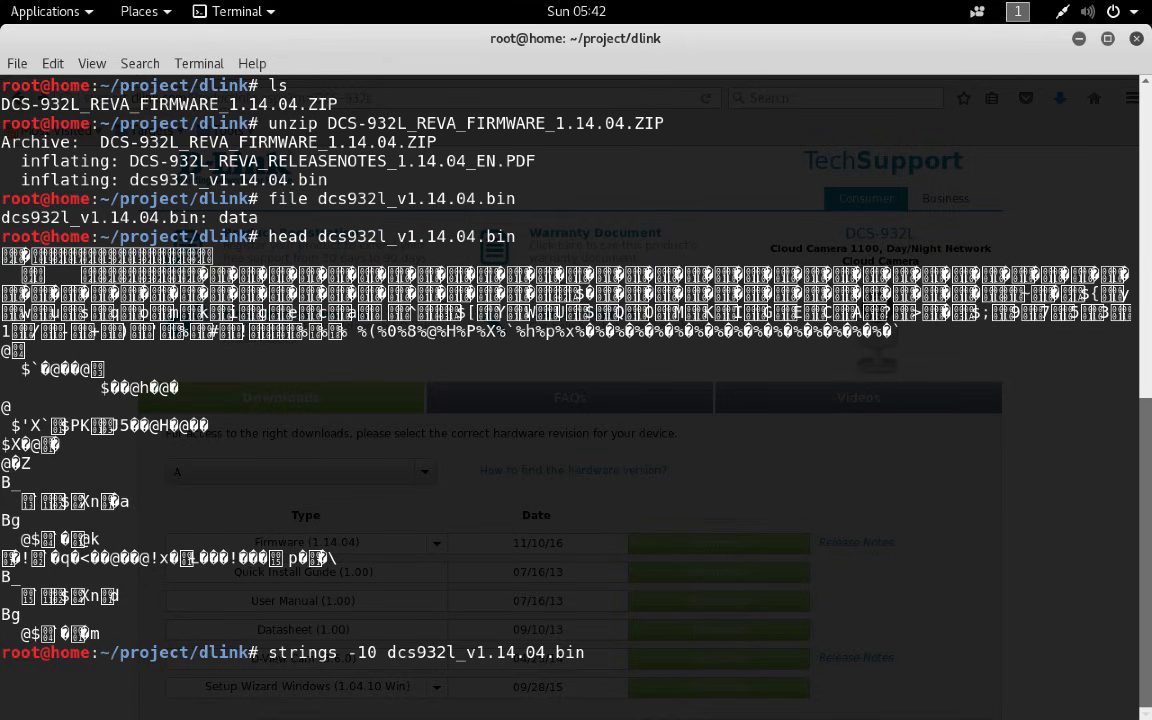
{"action": "type", "text": "|"}
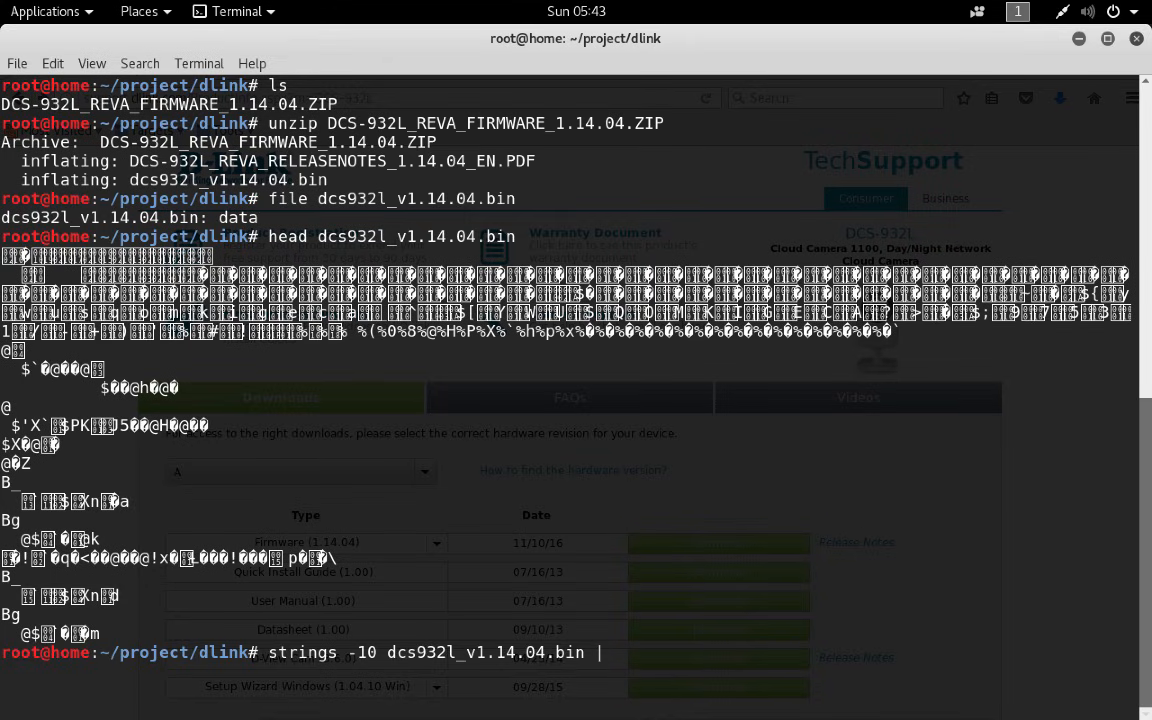
{"action": "type", "text": "head"}
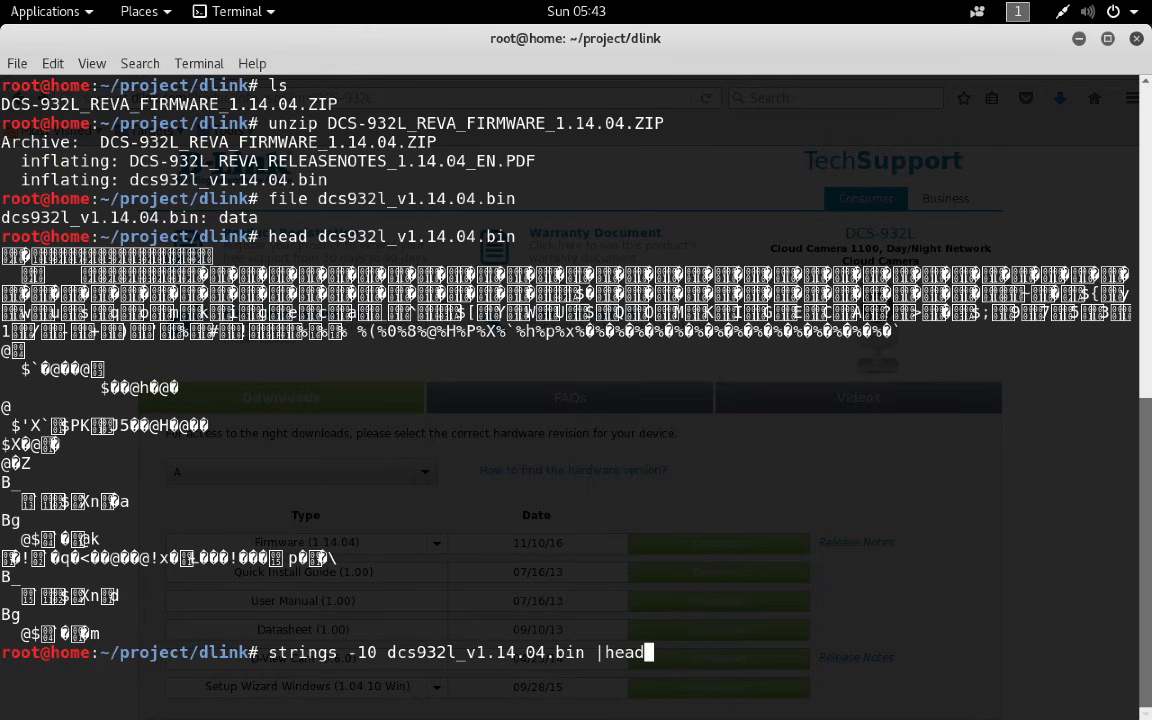
{"action": "key", "text": "Return"}
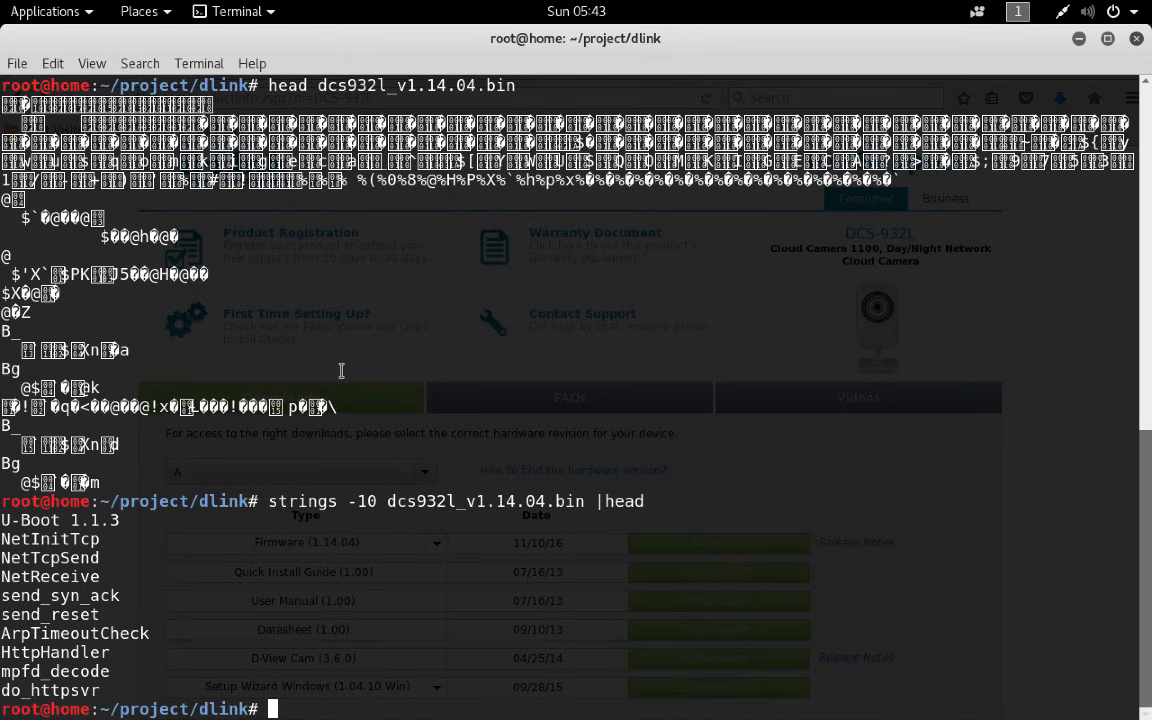
{"action": "type", "text": "binwalk"}
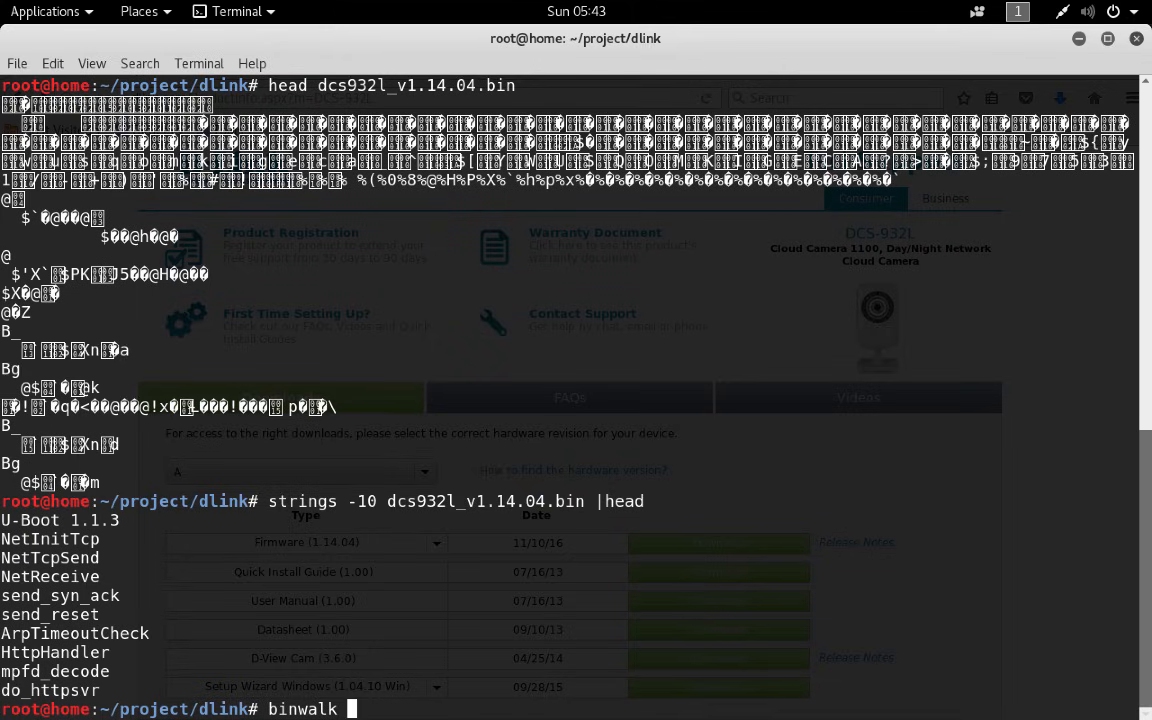
Run binwalk on dcs932l_v1.14.04.bin, finding a uImage header and LZMA data at offset 327744.
{"action": "type", "text": "dcs932l_v1.14.04.bin"}
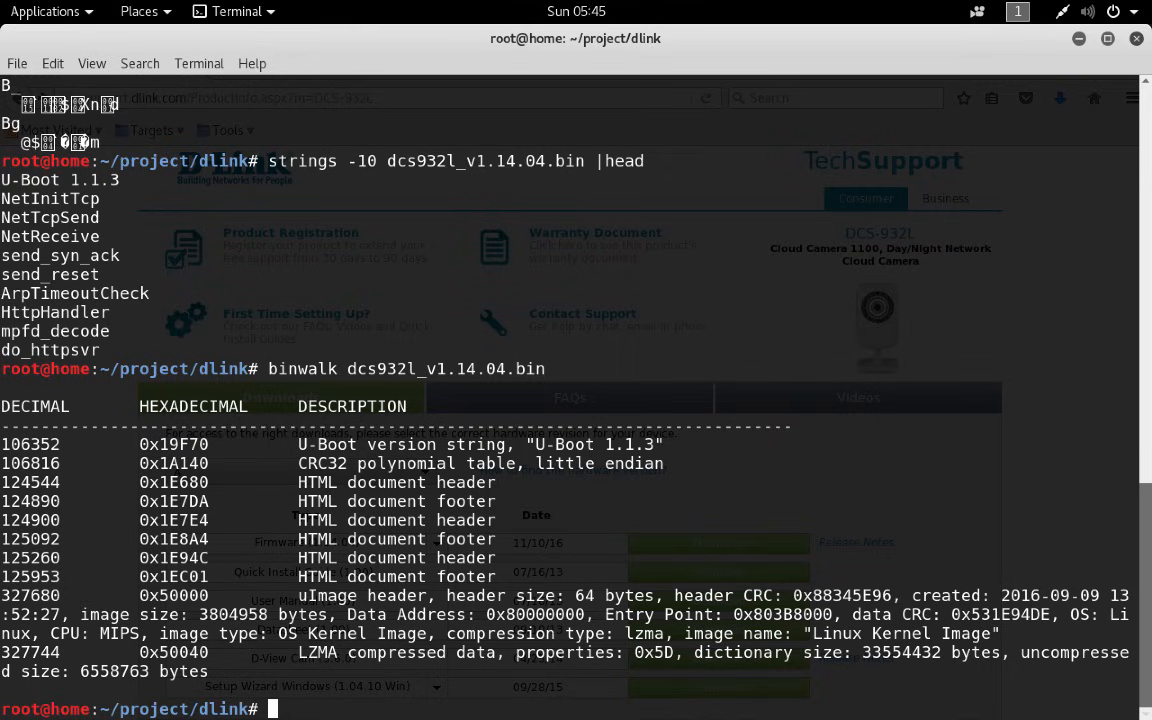
Carve dcs932l_v1.14.04.bin from offset 327744 with dd bs=1 into kernel.lzma.
{"action": "type", "text": "dd"}
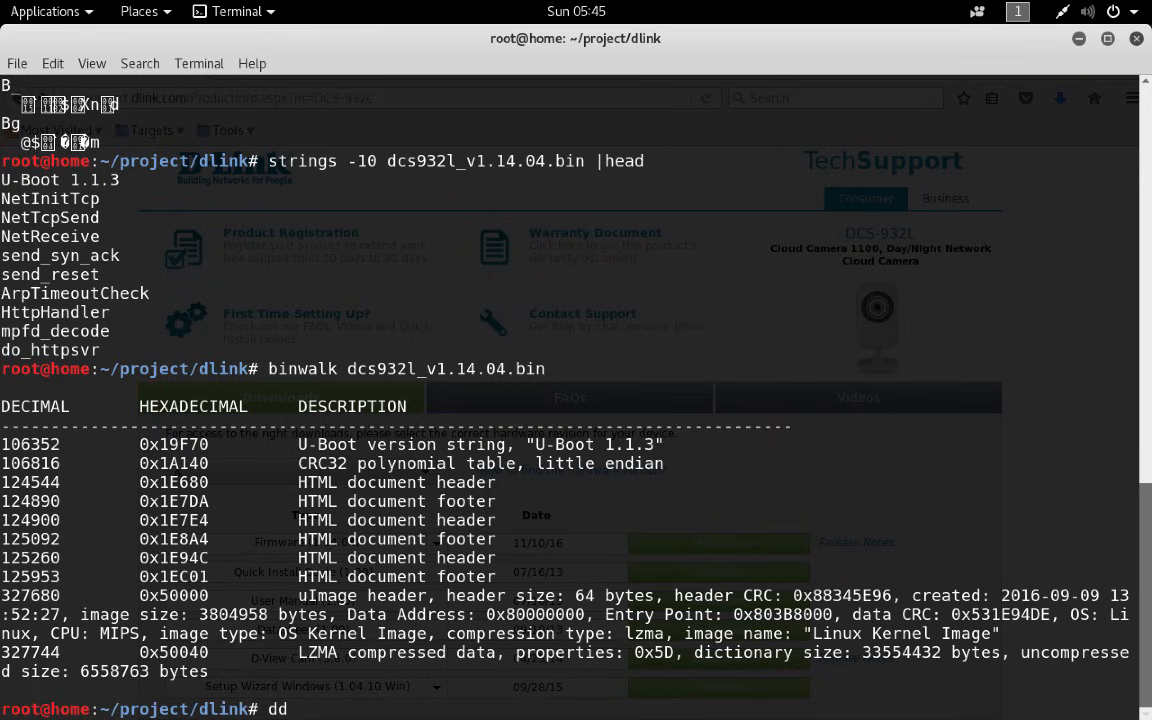
{"action": "type", "text": "if"}
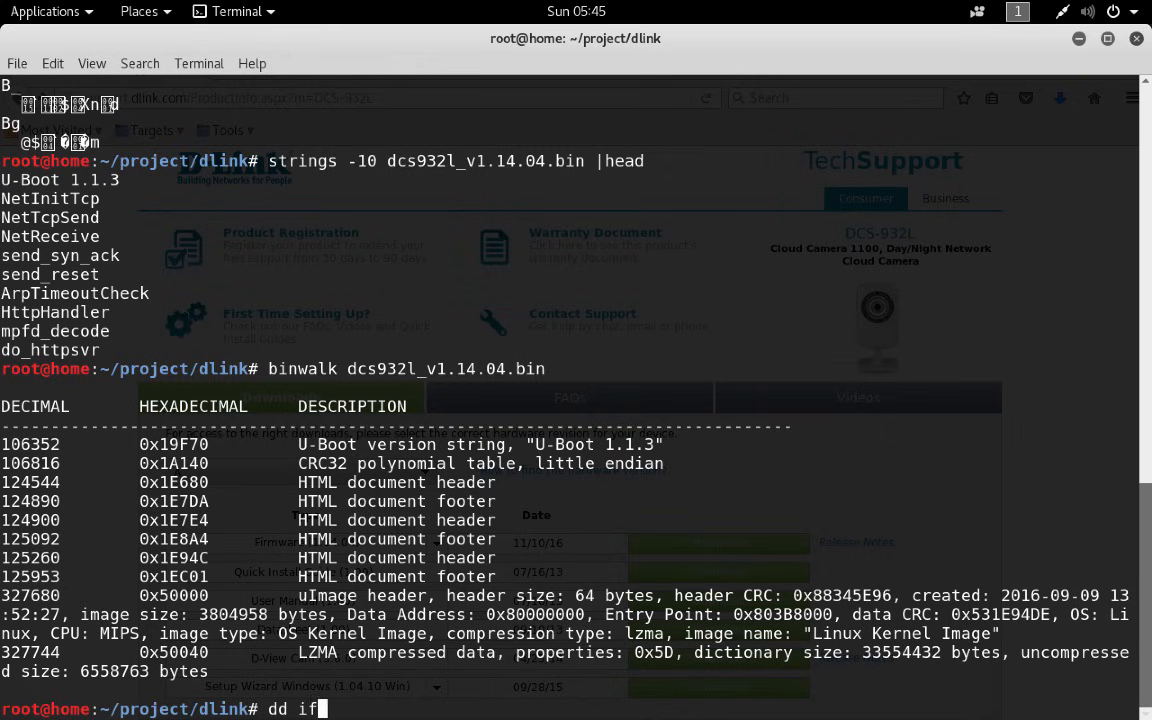
{"action": "type", "text": "=dcs932l_v1.14.04.bin"}
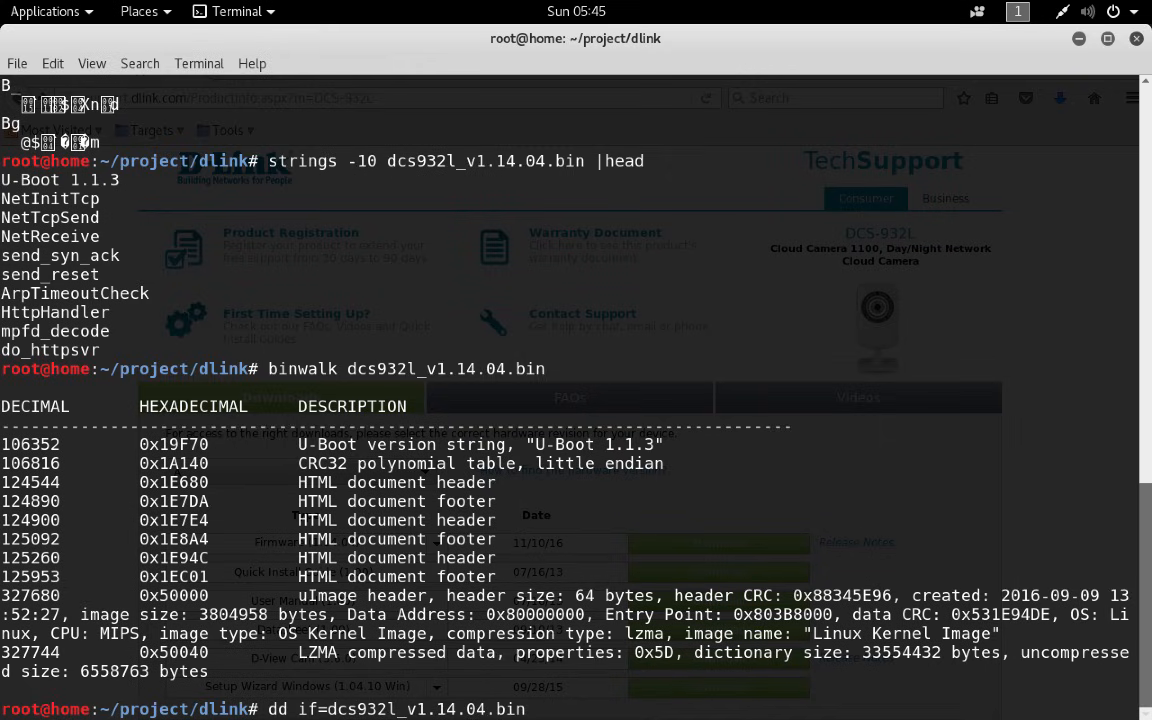
{"action": "type", "text": "skip"}
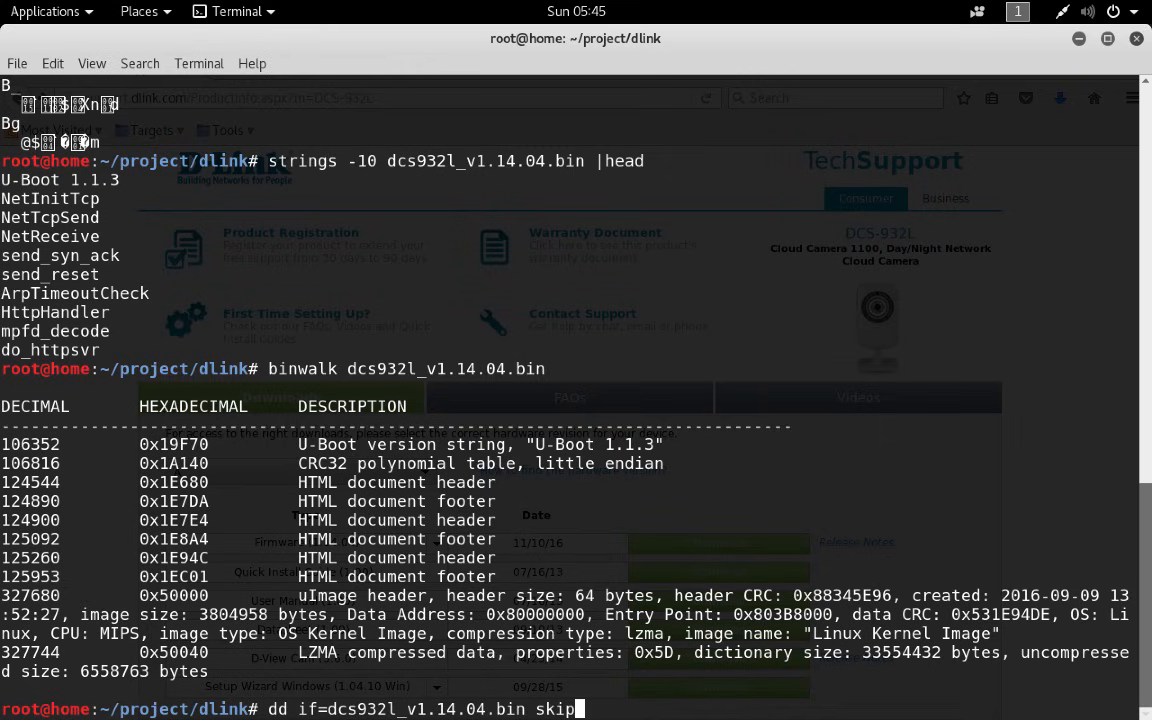
{"action": "type", "text": "327"}
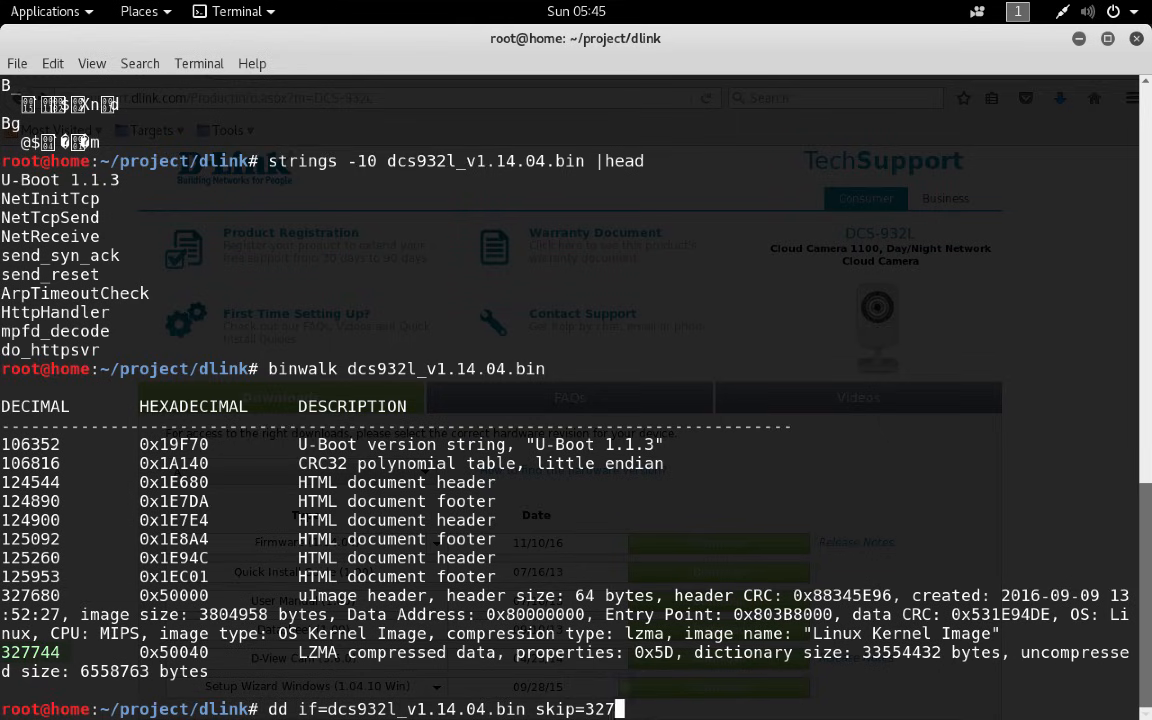
{"action": "type", "text": "744"}
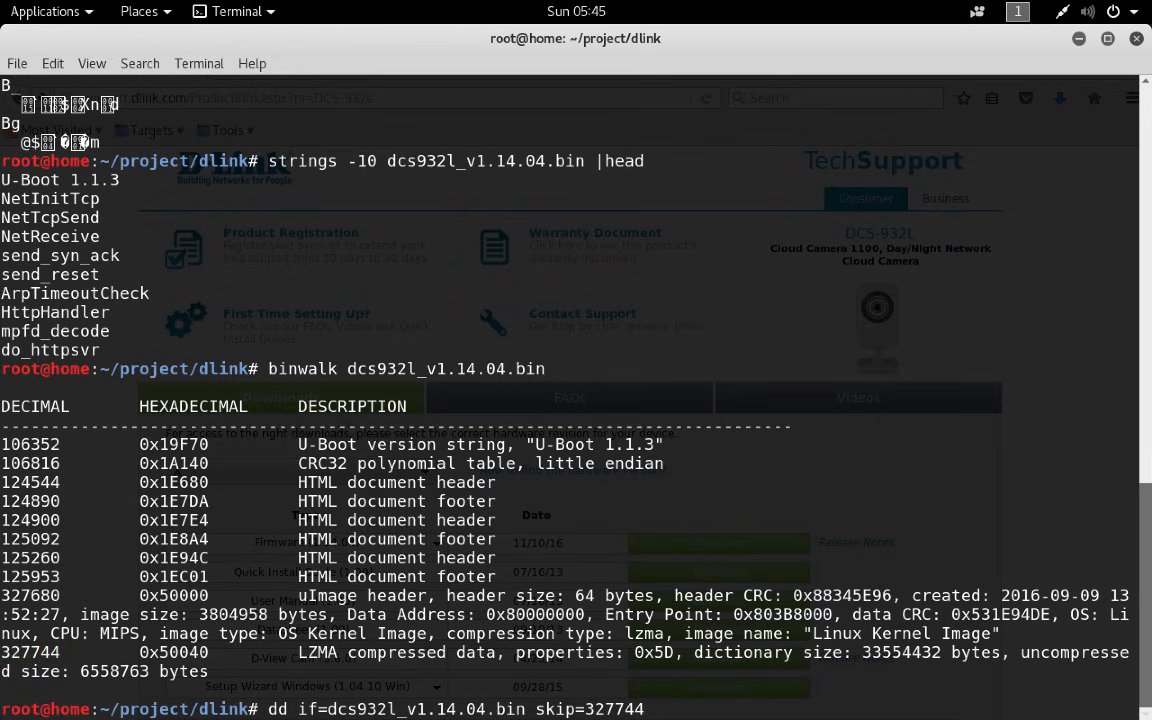
{"action": "type", "text": "bs=1"}
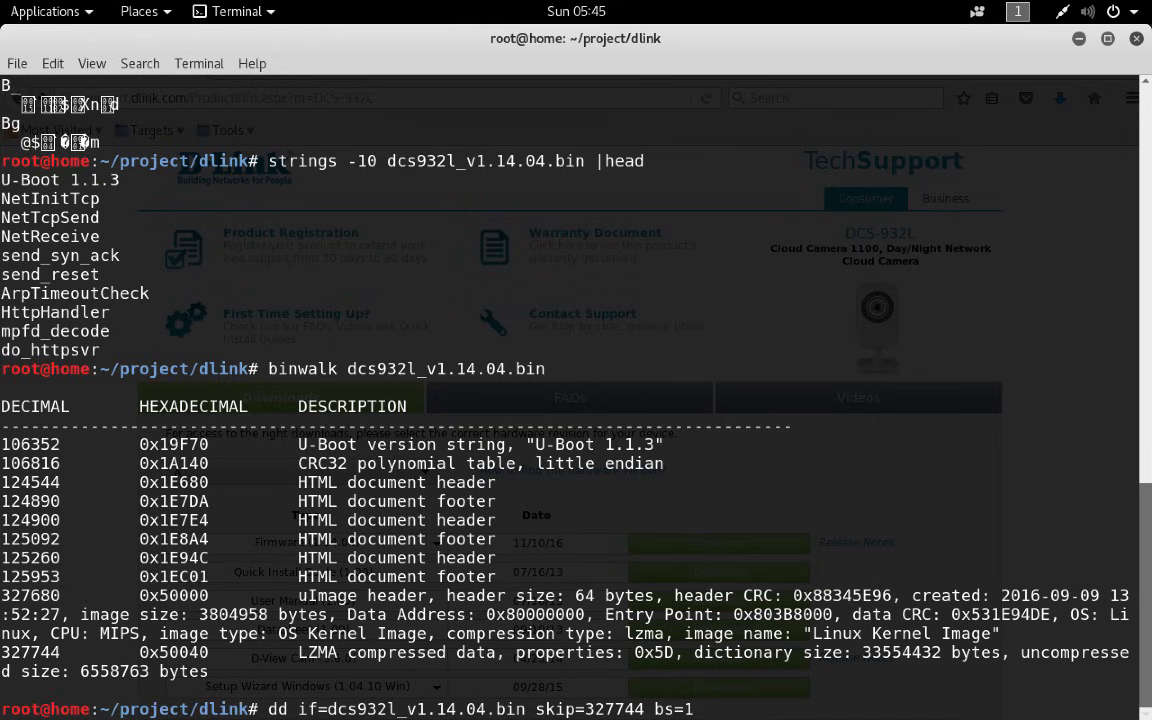
{"action": "type", "text": "of=kernel.lzma"}
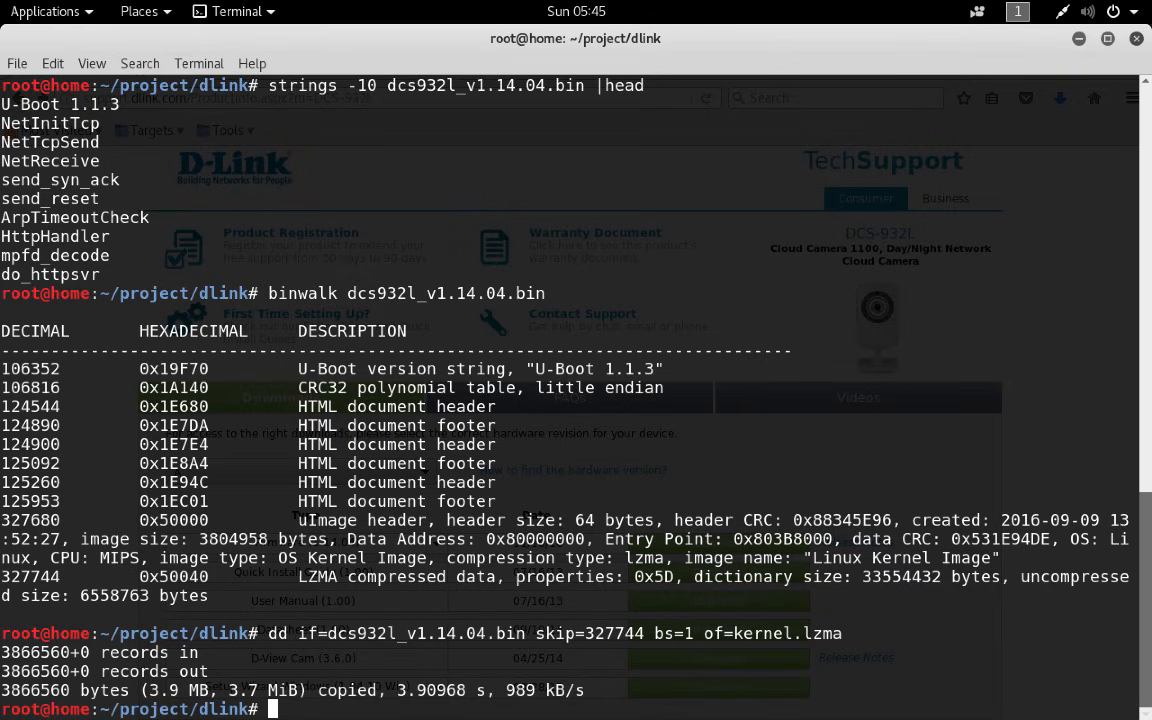
Decompress kernel.lzma with unlzma and confirm file reports the kernel as plain data.
{"action": "type", "text": "file kernel.lzma"}
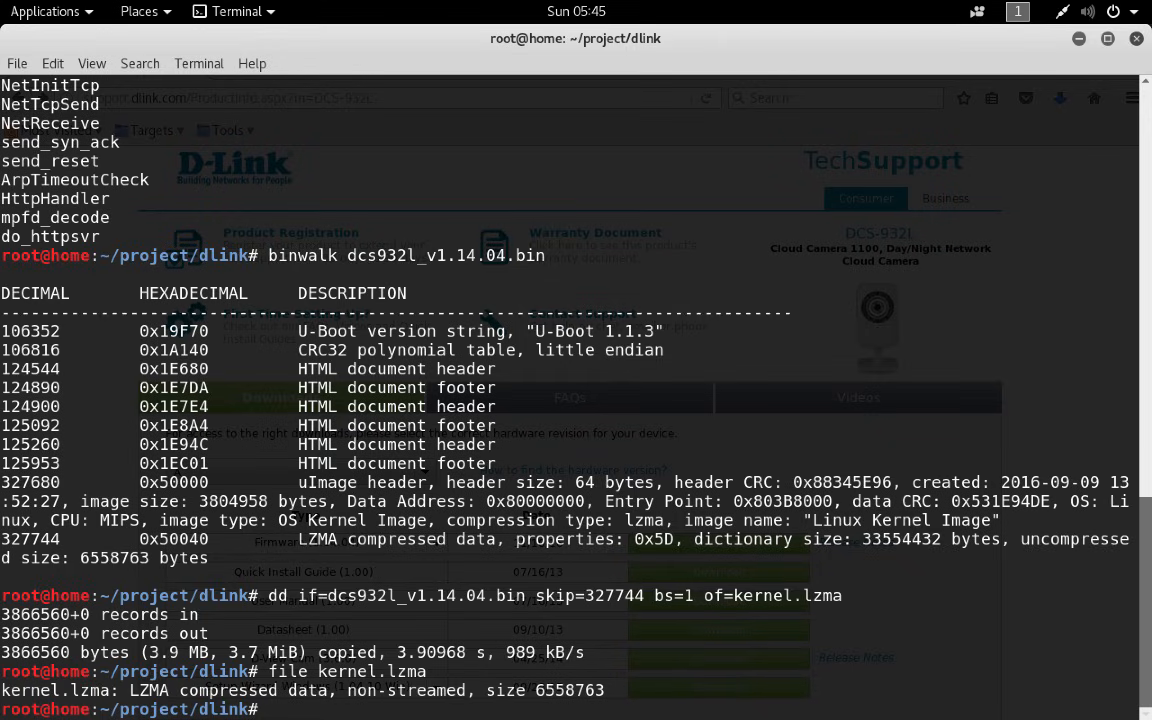
{"action": "type", "text": "unlzma"}
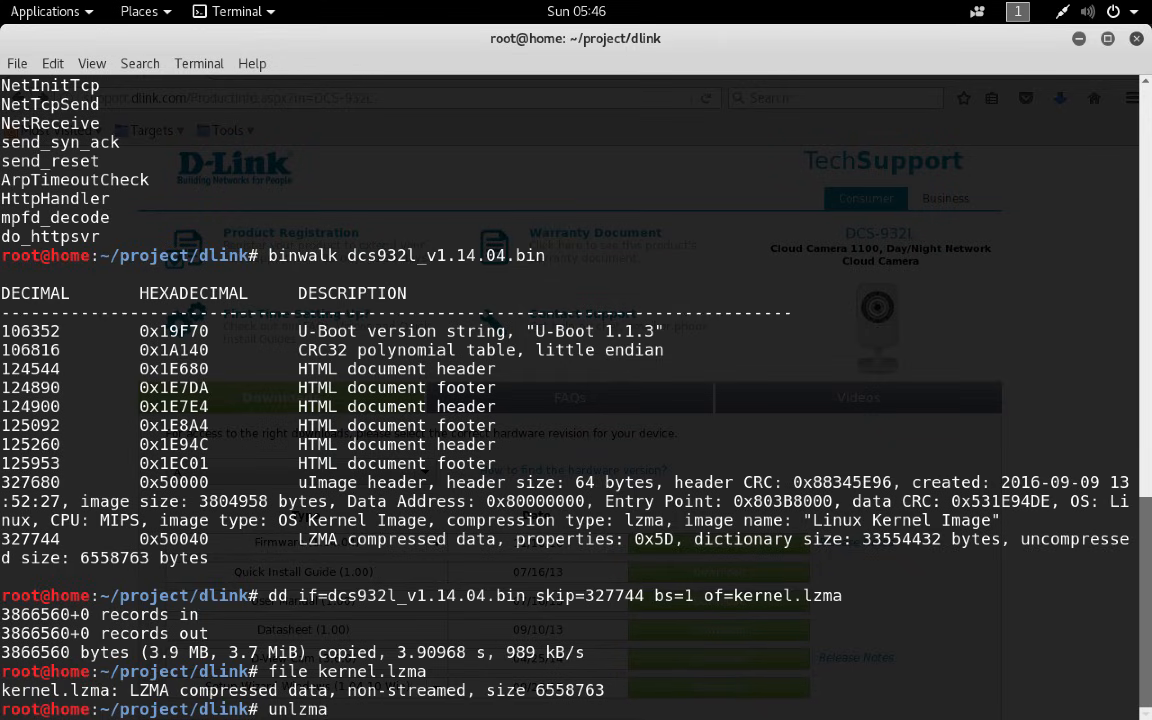
{"action": "type", "text": "kernel.lzma"}
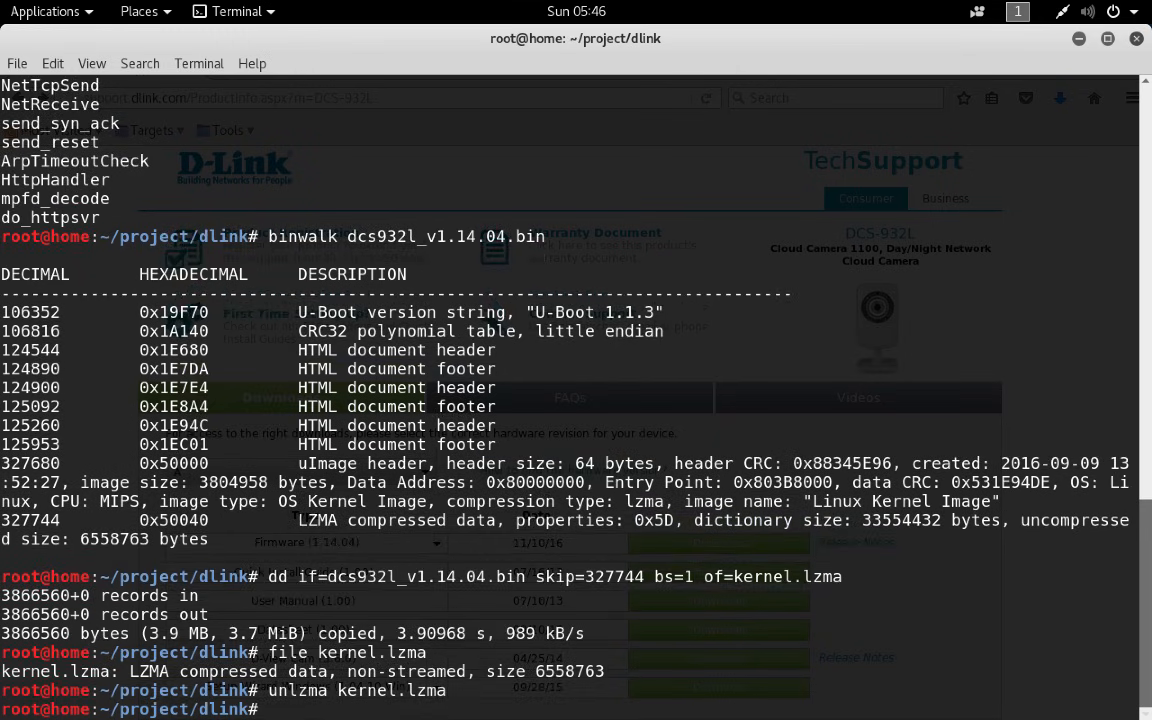
{"action": "type", "text": "file kernel"}
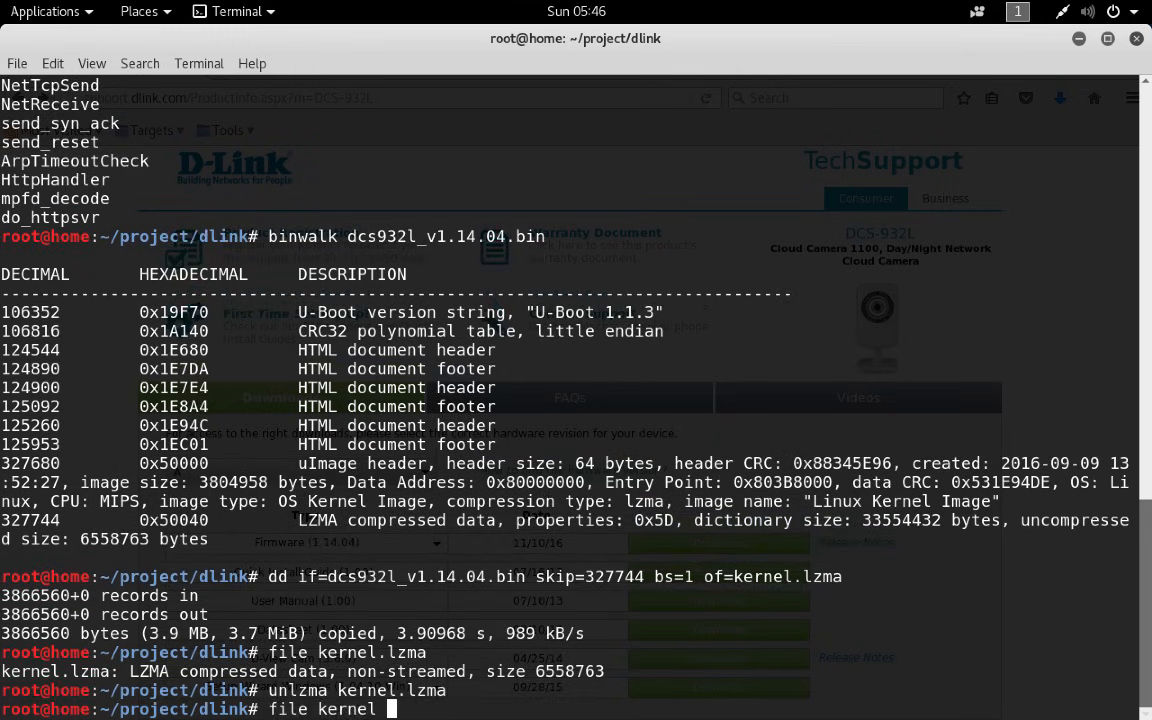
{"action": "key", "text": "Return"}
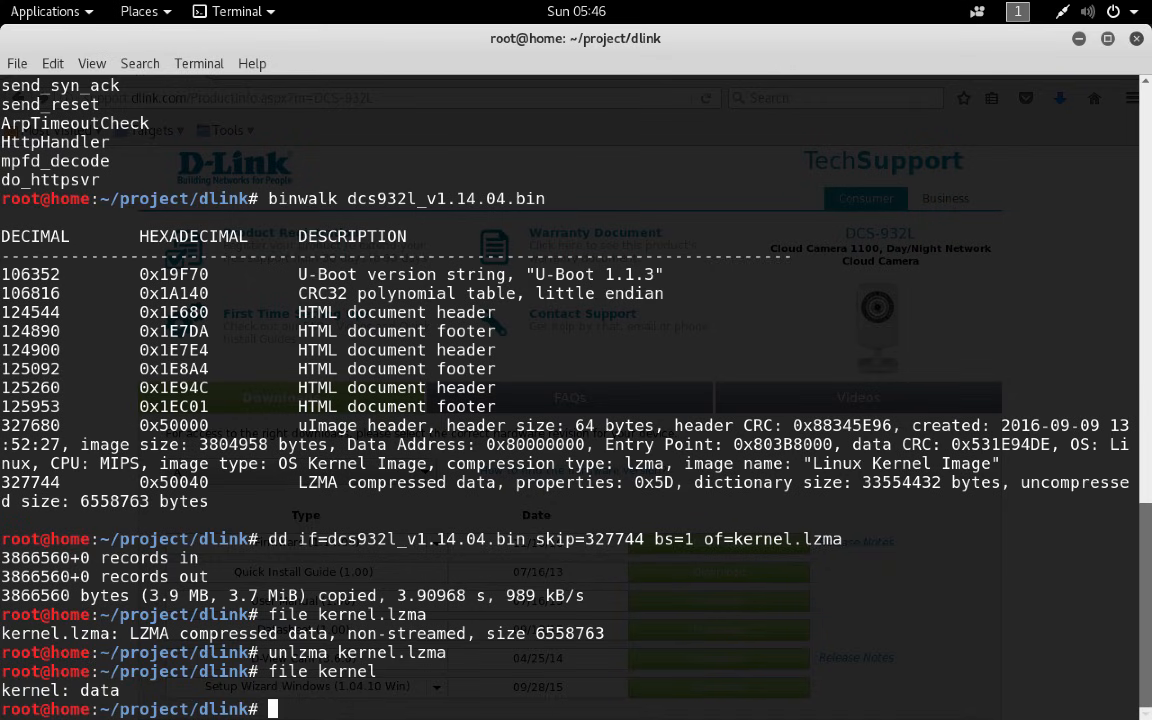
Scan the kernel with binwalk, scrolling to wireless-driver paths and another LZMA block.
{"action": "type", "text": "binwalk ker"}
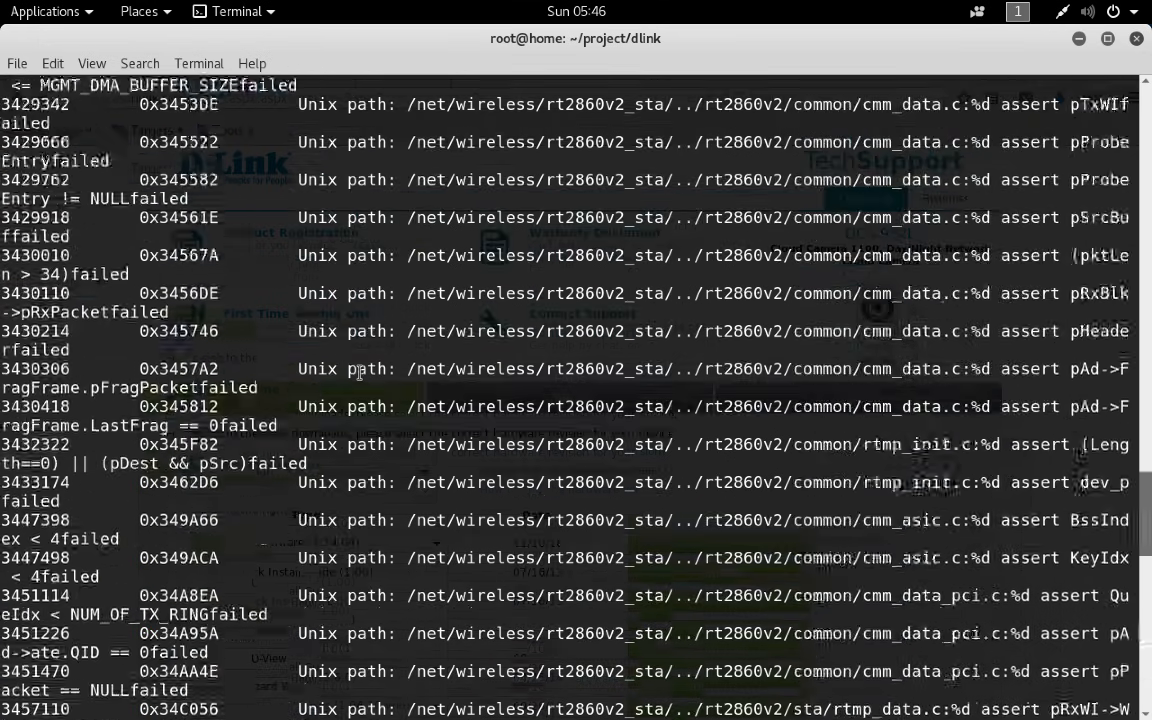
{"action": "scroll", "scroll_direction": "down", "scroll_amount": 3}
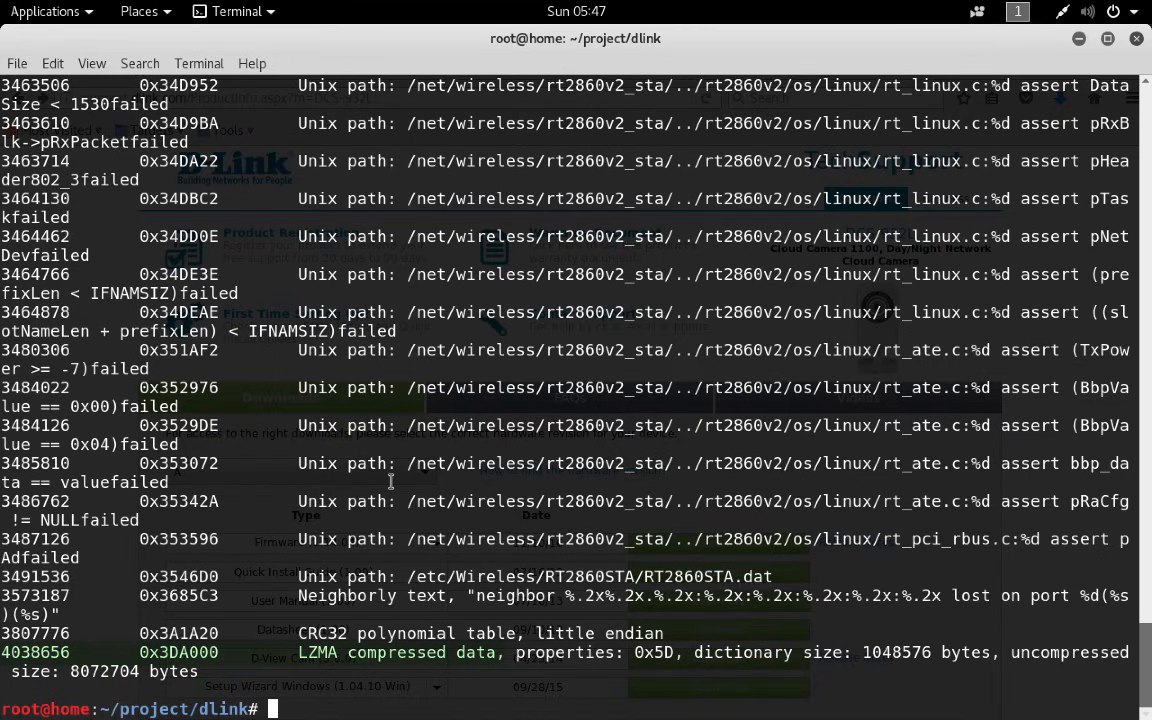
Carve the kernel from offset 4038656 with dd bs=1 into mystery.lzma, copying 2,520,107 bytes.
{"action": "type", "text": "dd if"}
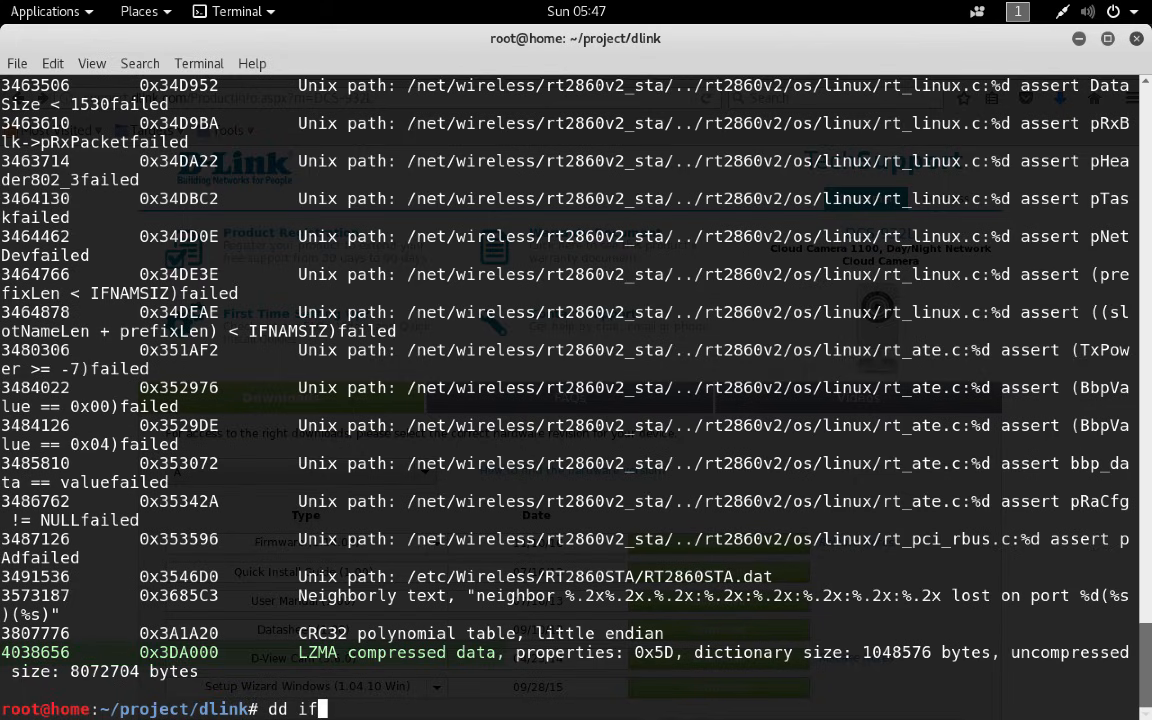
{"action": "type", "text": "kernel"}
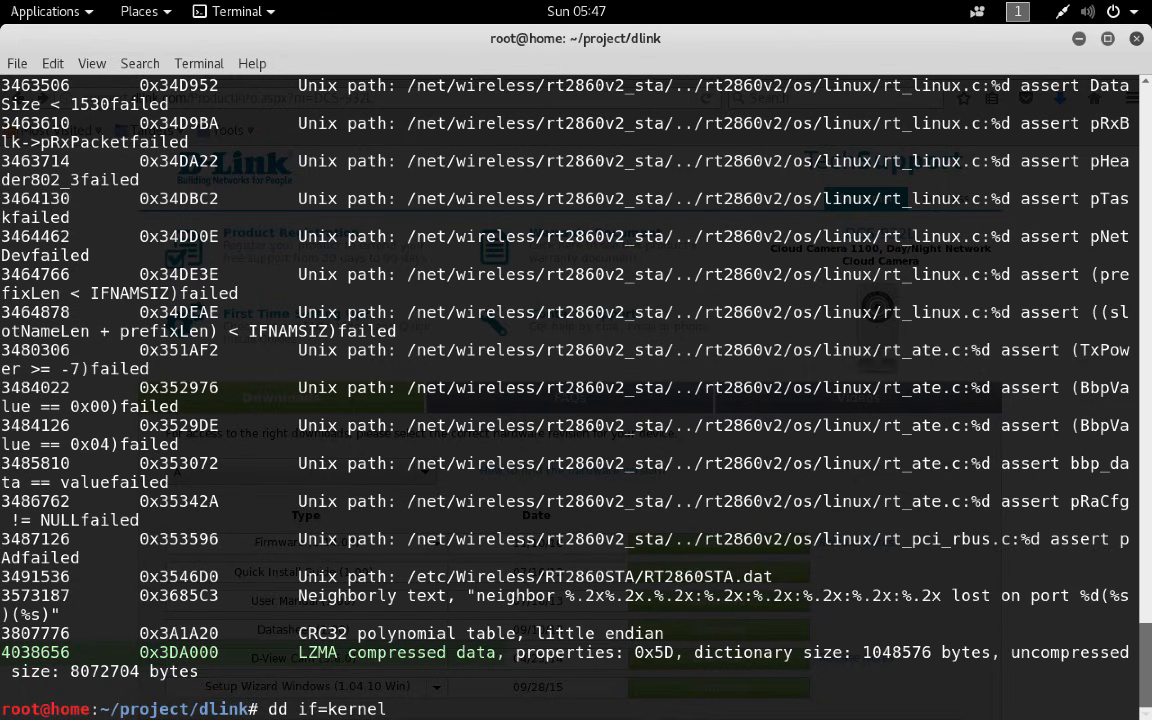
{"action": "type", "text": "ski"}
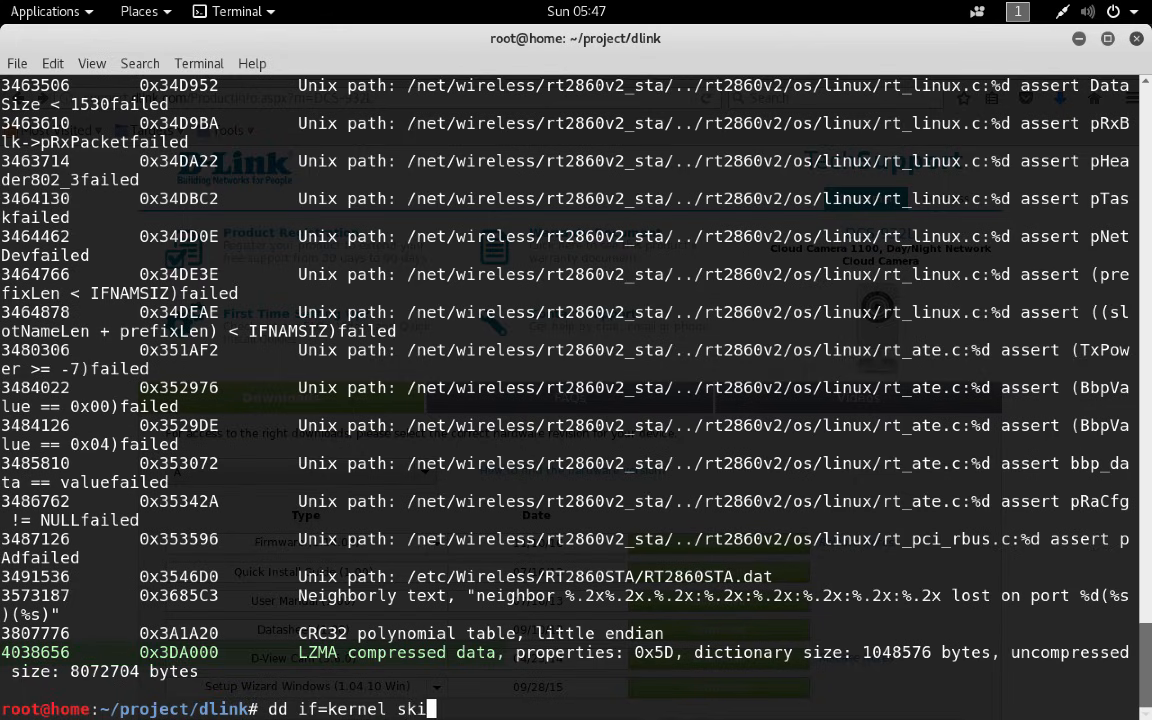
{"action": "type", "text": "p"}
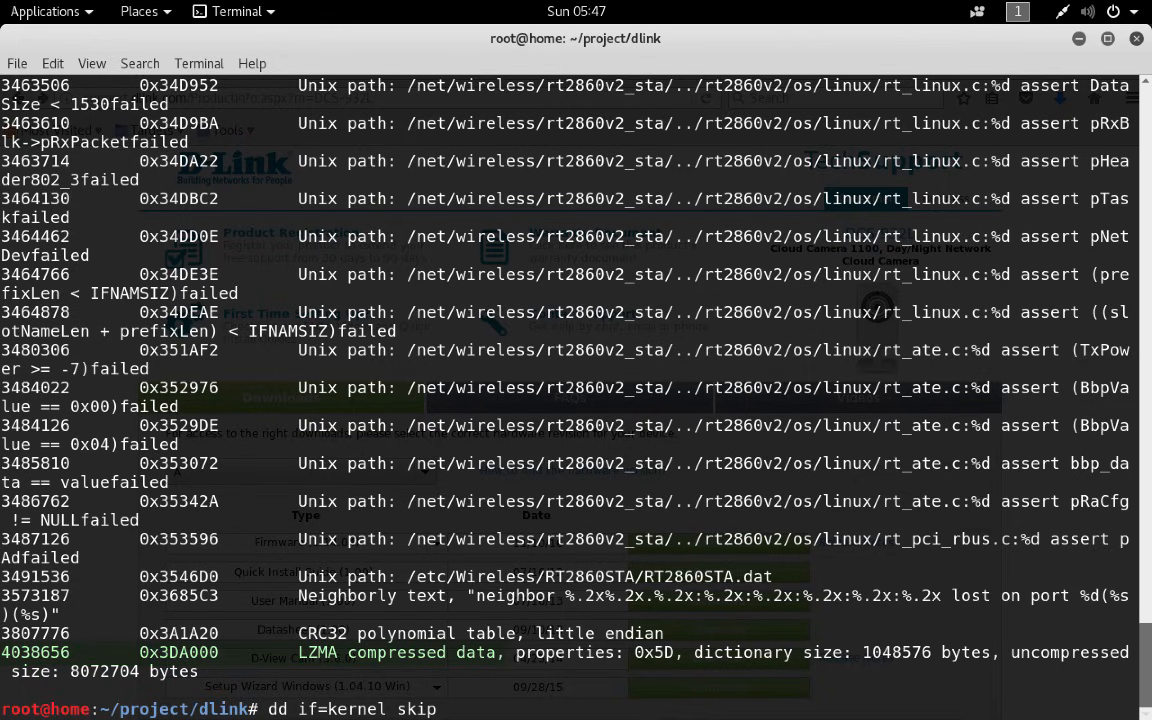
{"action": "type", "text": "=403"}
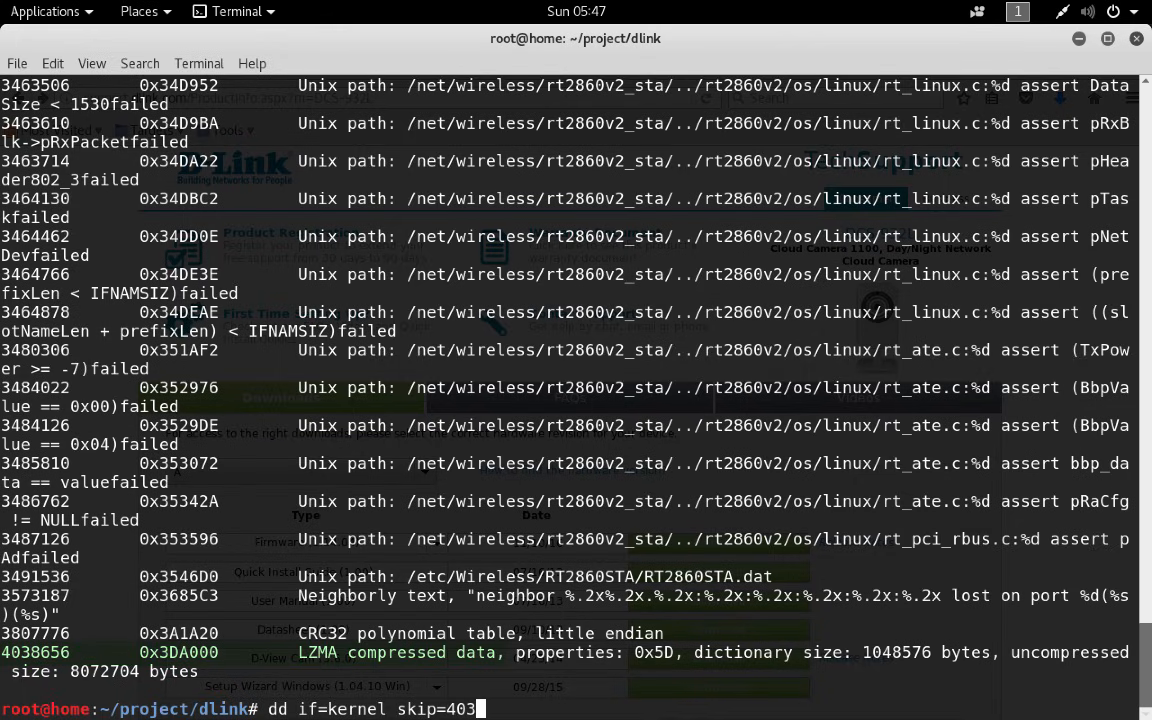
{"action": "type", "text": "8656 bs=1"}
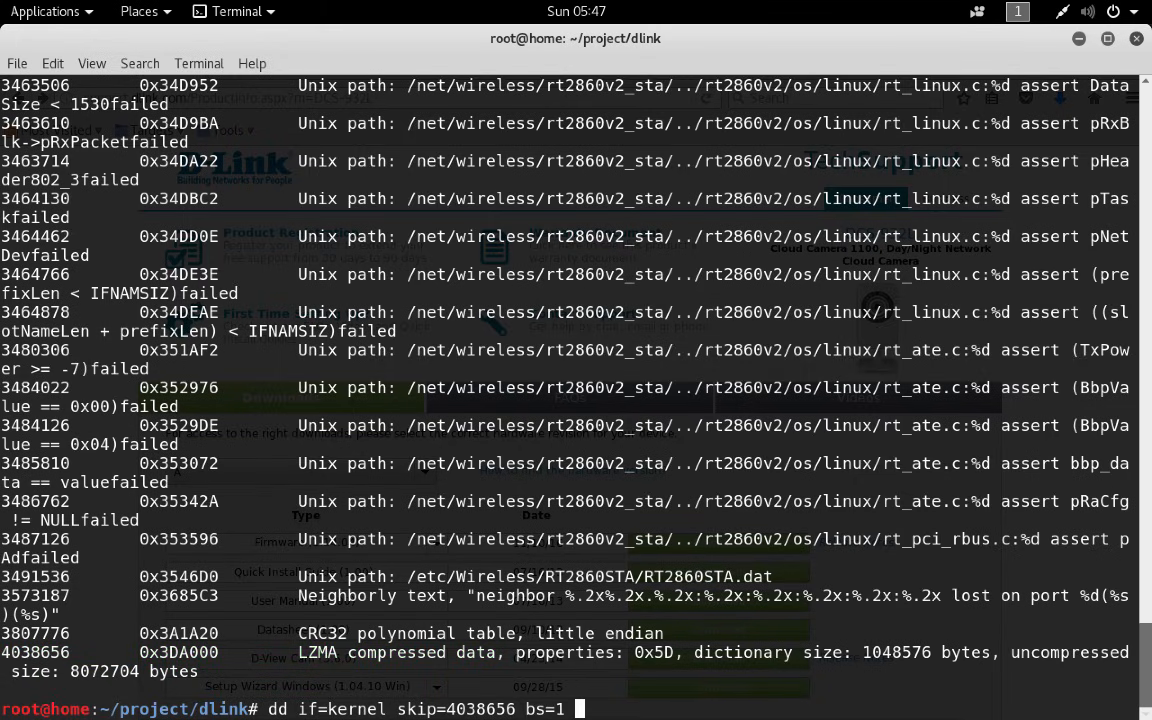
{"action": "type", "text": "of="}
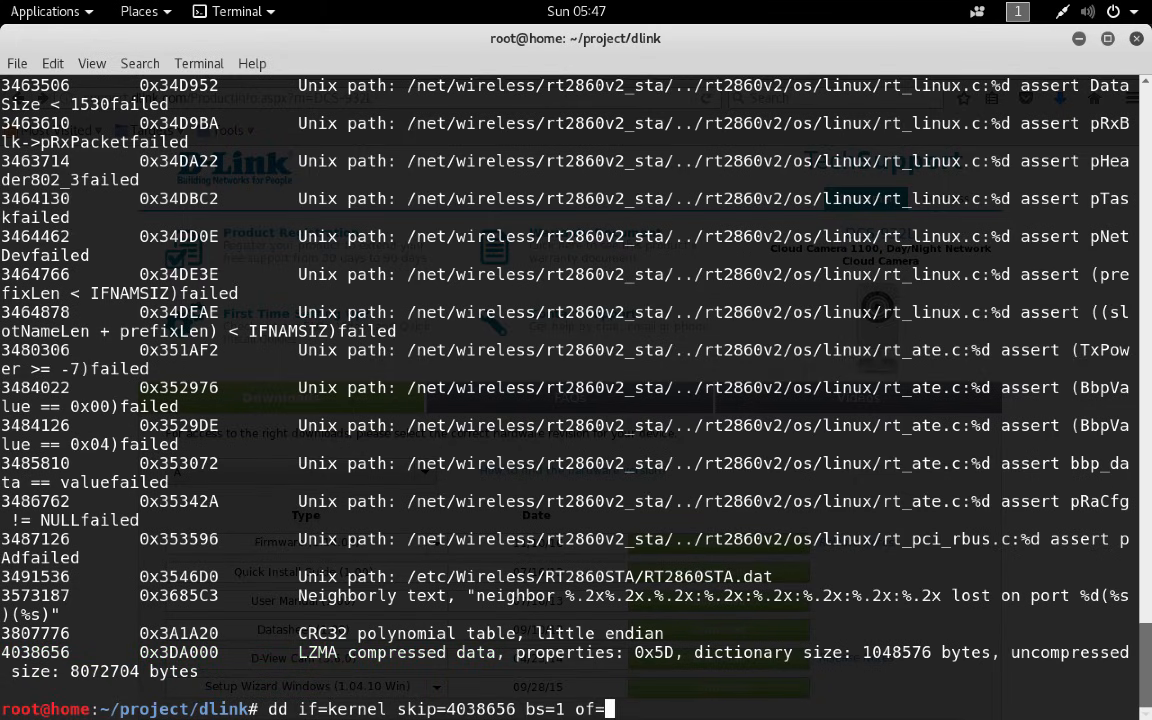
{"action": "type", "text": "mystery.l"}
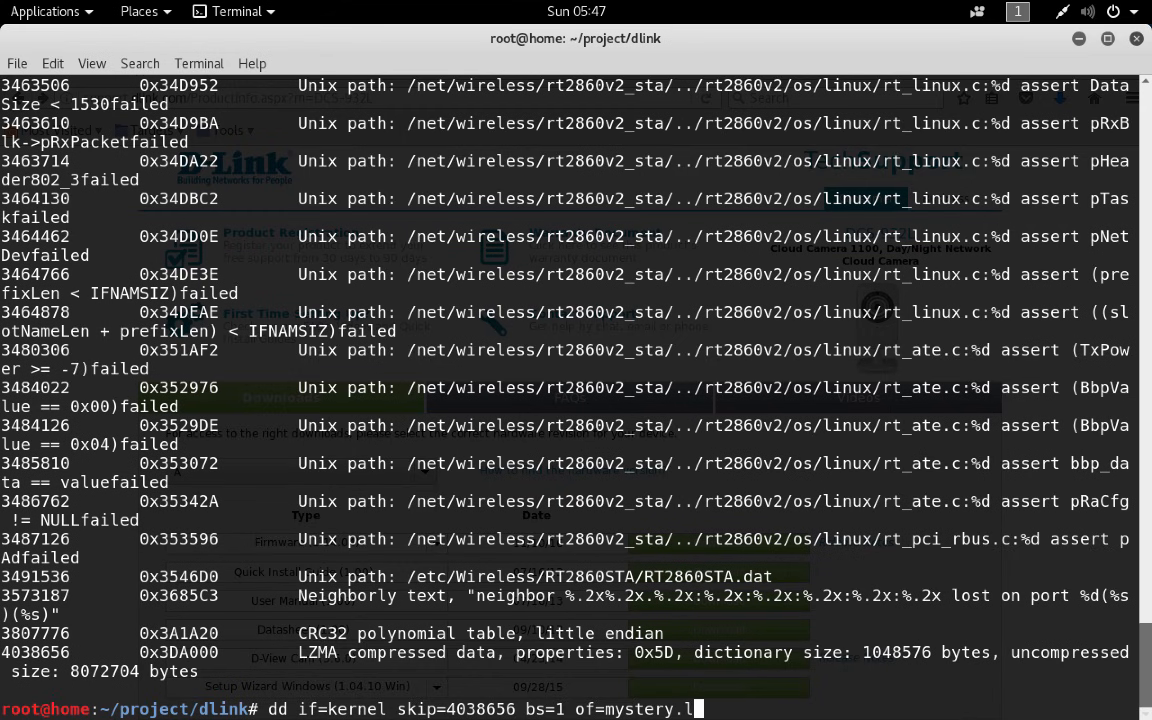
{"action": "type", "text": "zma"}
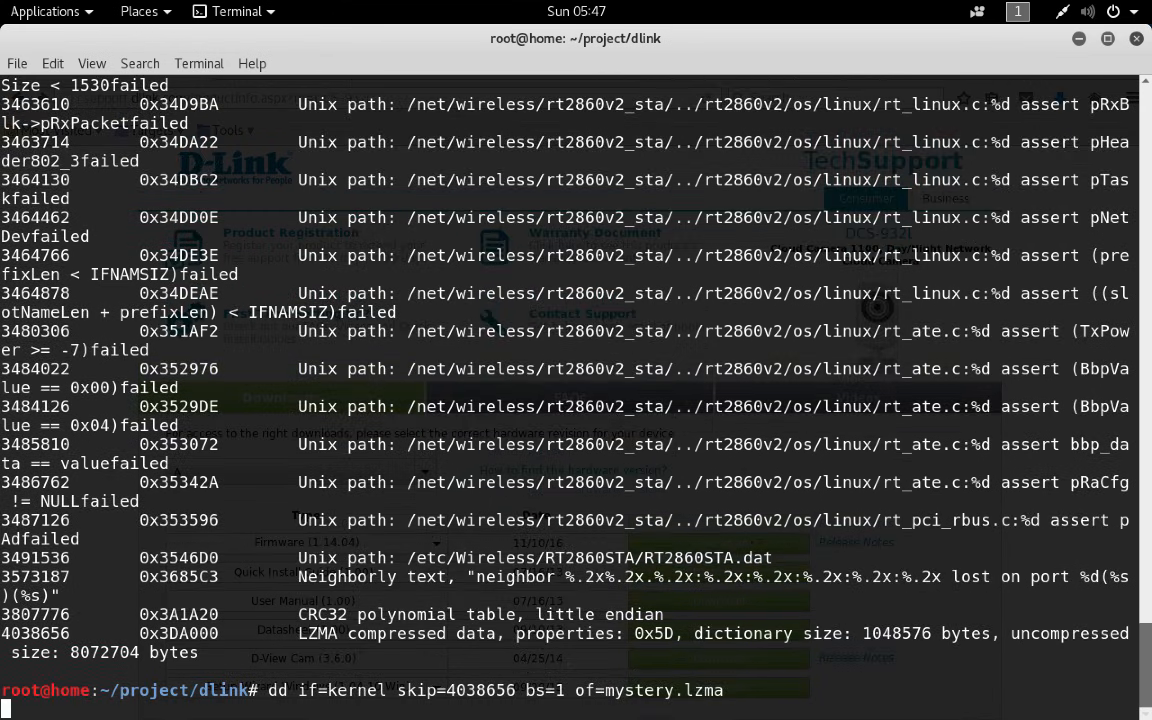
{"action": "key", "text": "Return"}
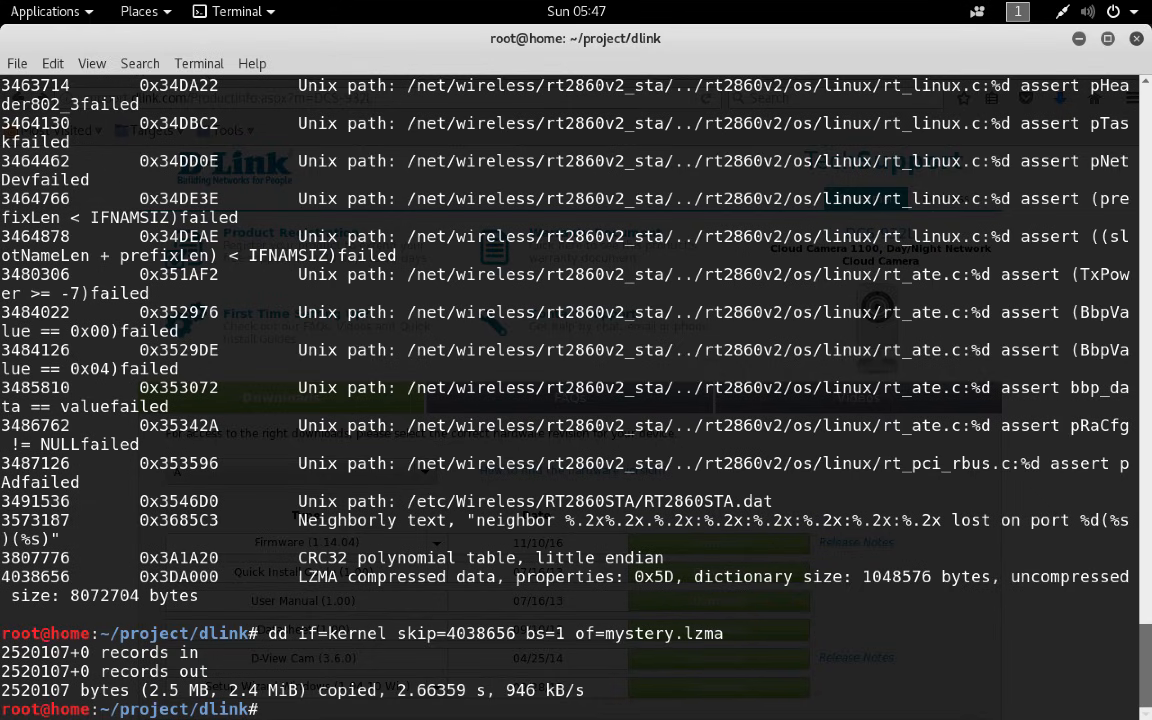
Decompress mystery.lzma with unlzma, yielding the mystery ASCII cpio archive.
{"action": "type", "text": "unlzma"}
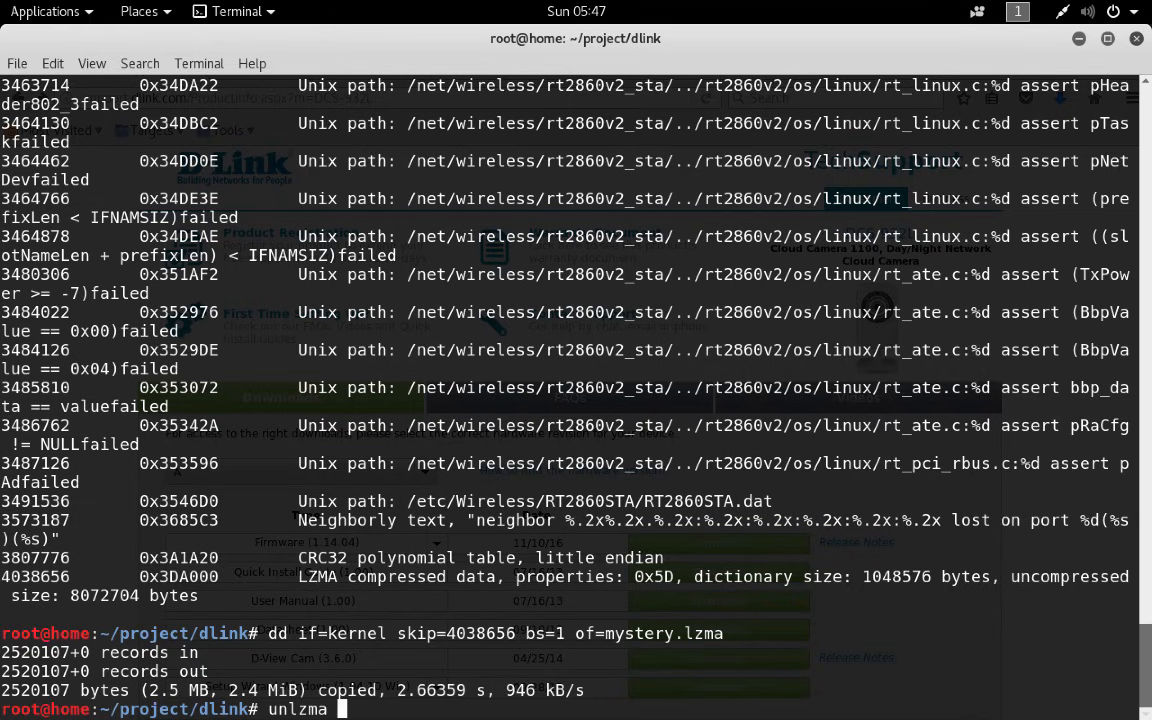
{"action": "type", "text": "mystery.lzma"}
{"action": "type", "text": "file mystery"}
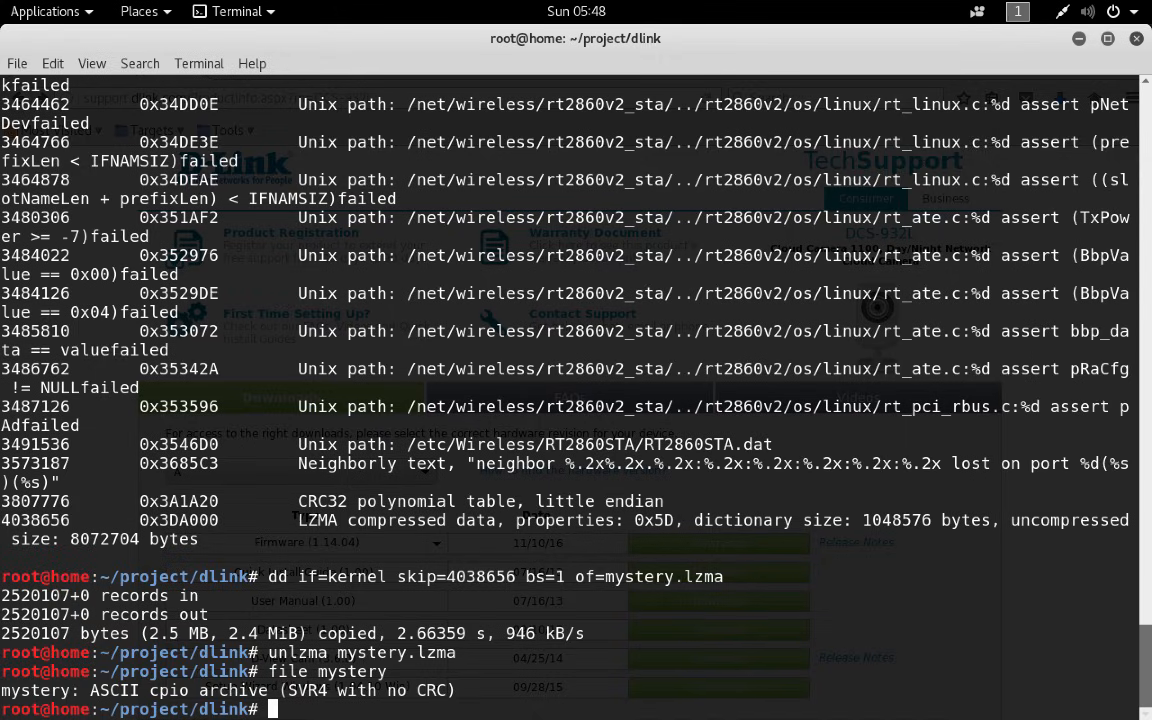
Create a cpio directory and change into it.
{"action": "type", "text": "mkdir"}
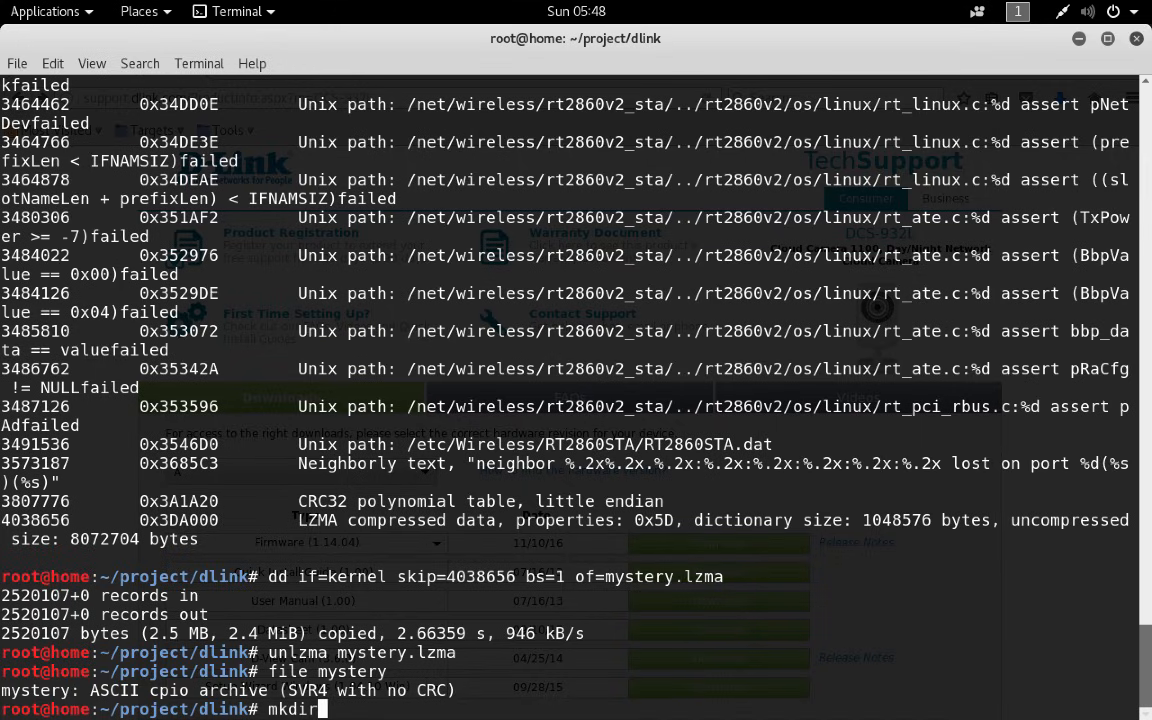
{"action": "type", "text": "cpio;"}
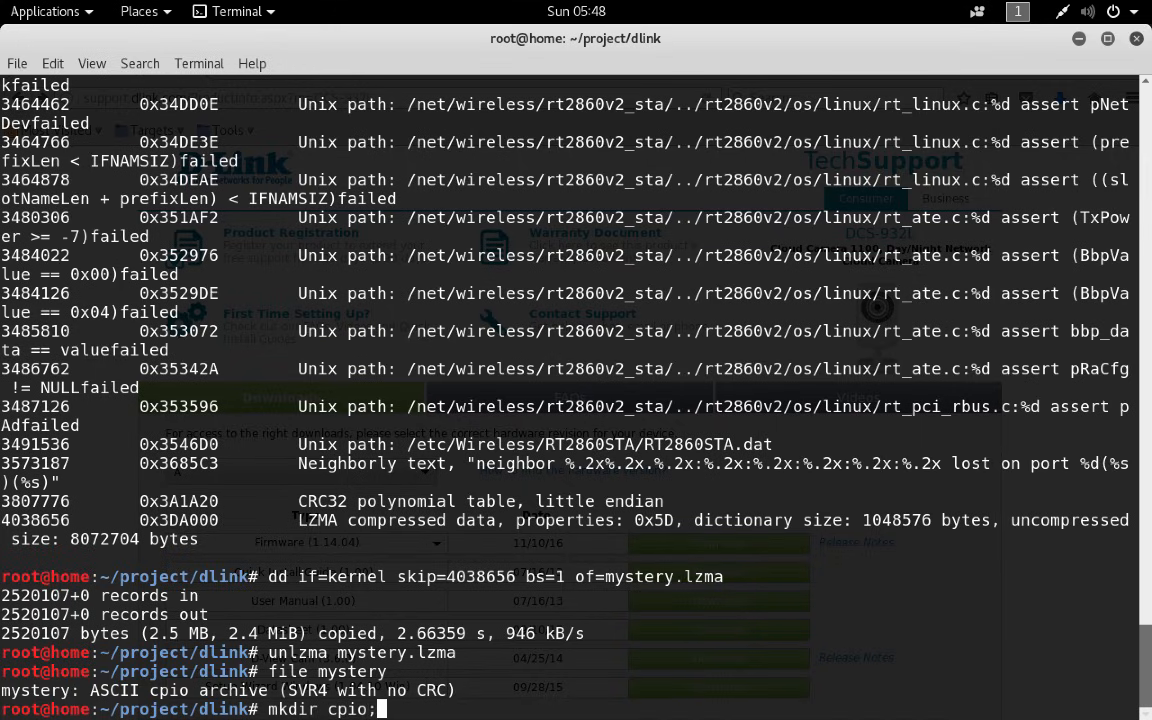
{"action": "type", "text": ";cd cpio"}
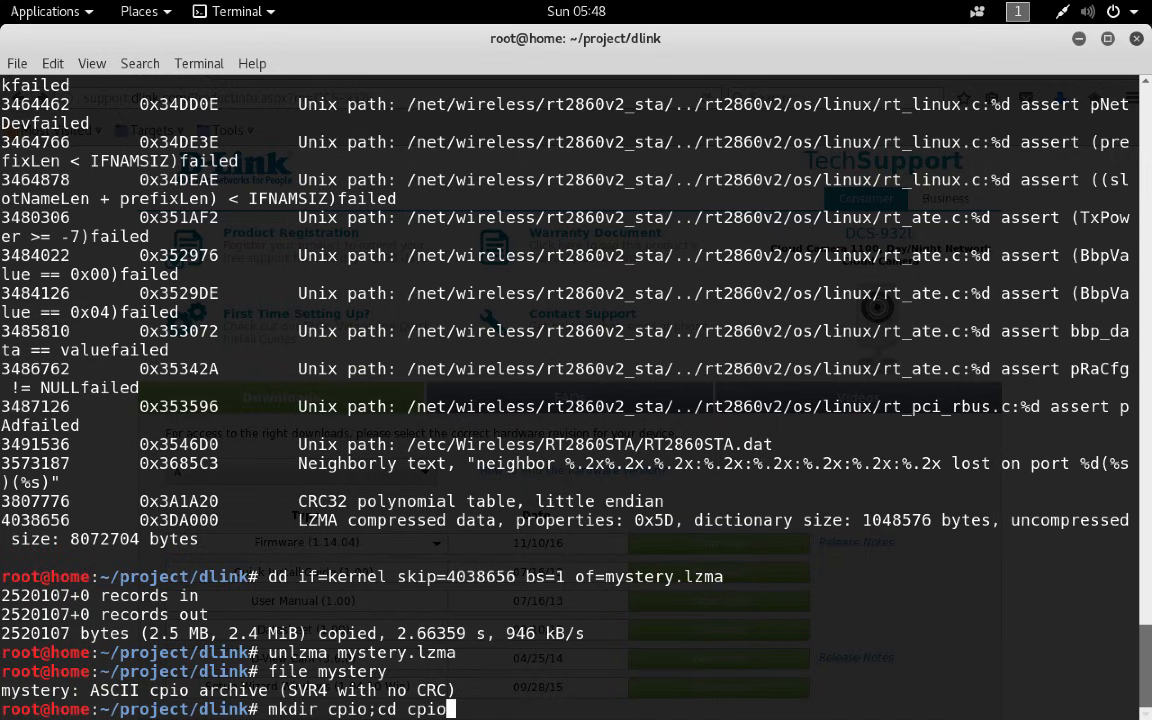
{"action": "key", "text": "Return"}
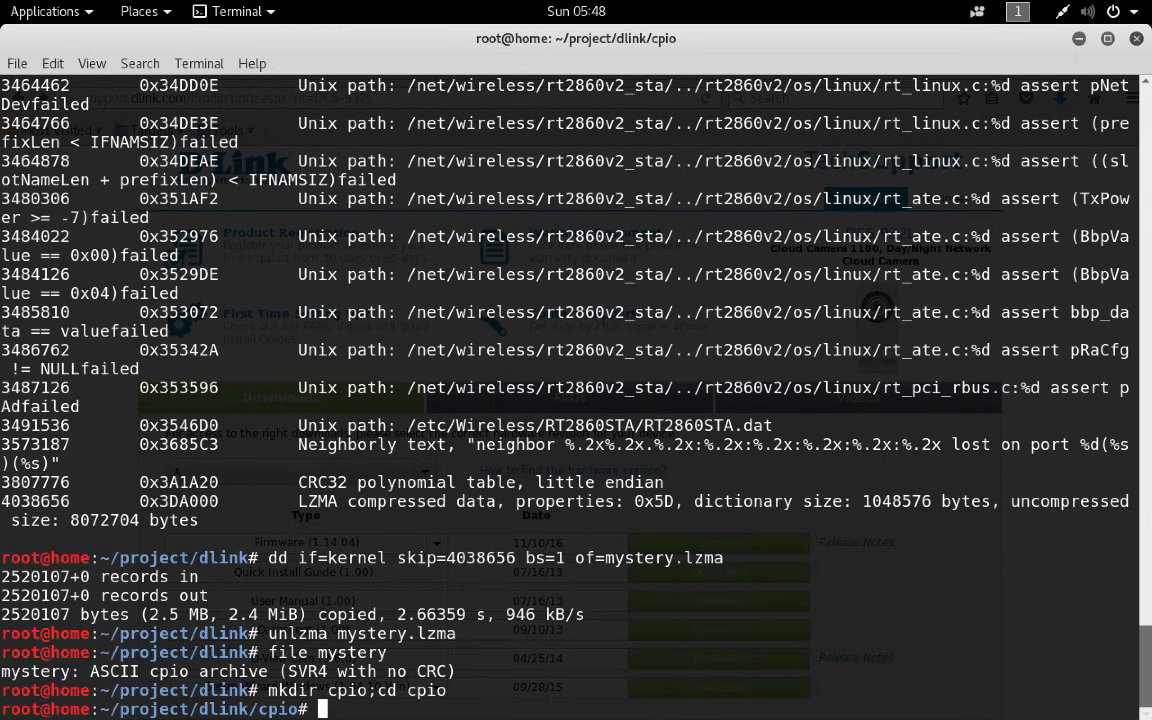
Extract ../mystery with cpio -idm --no-absolute-filenames, unpacking 15767 blocks.
{"action": "type", "text": "cpio"}
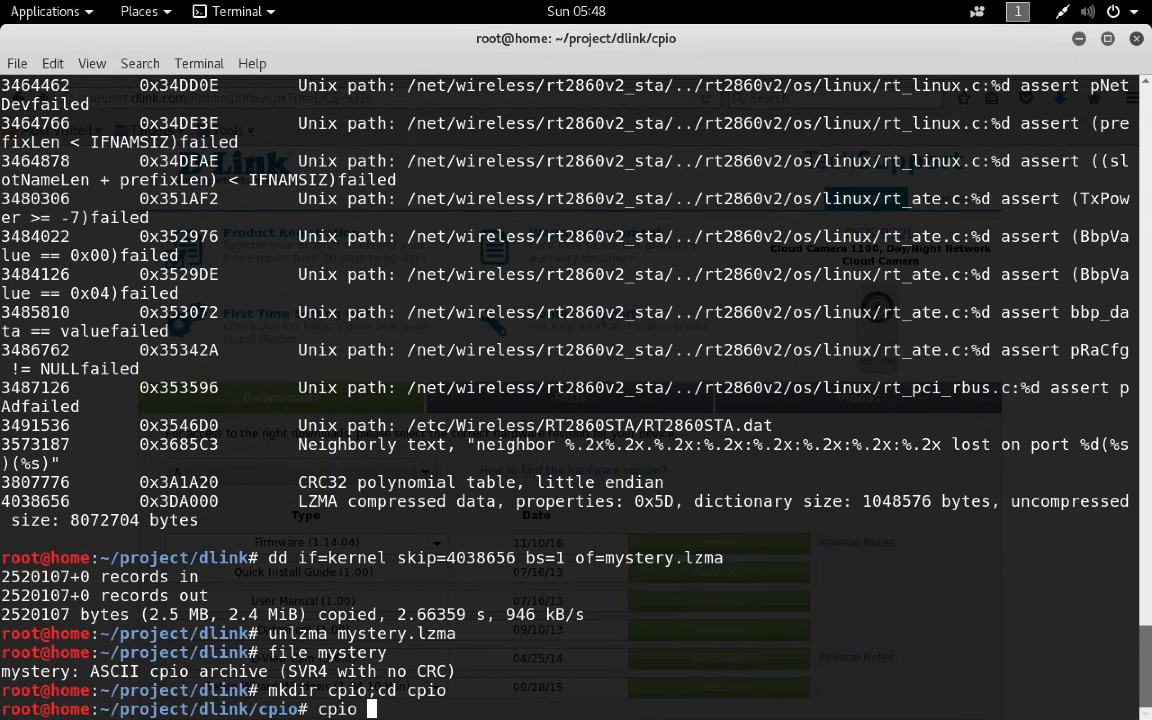
{"action": "type", "text": "-i"}
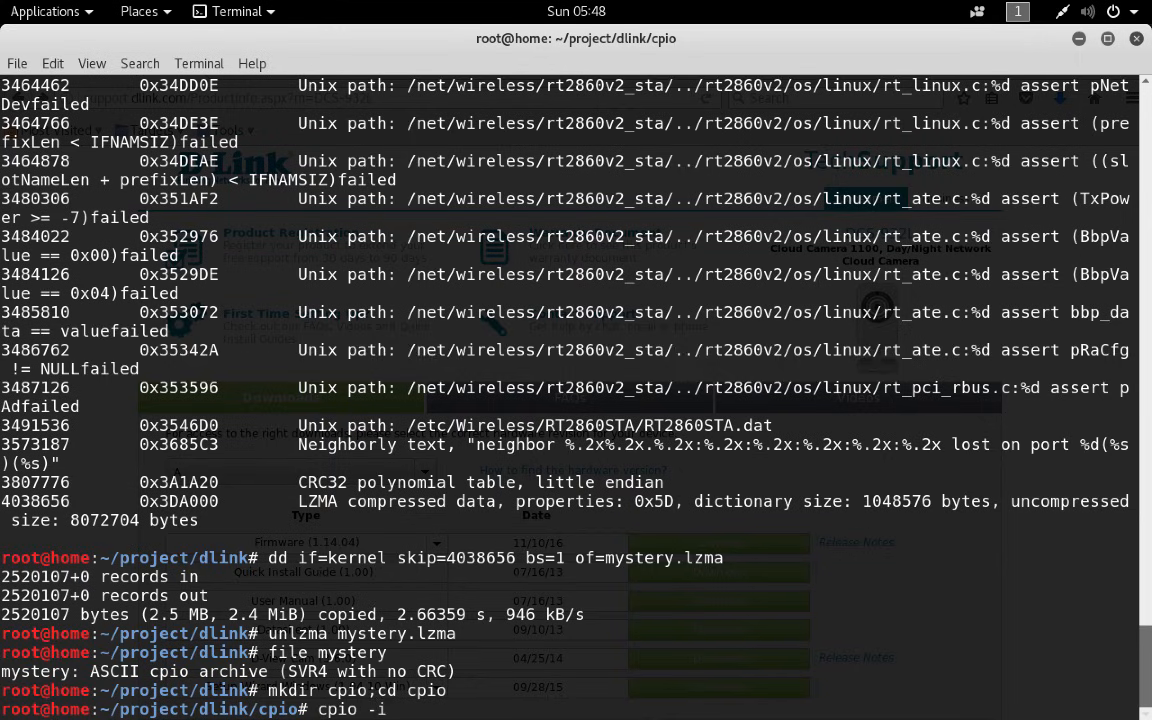
{"action": "type", "text": "dm"}
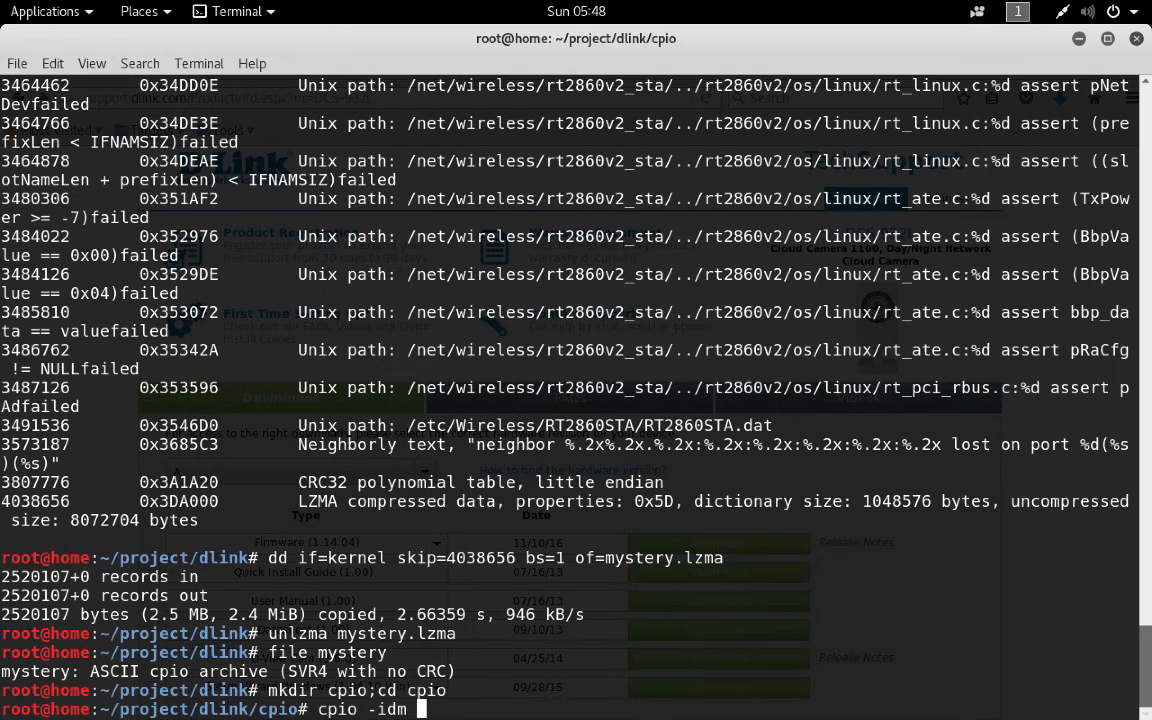
{"action": "type", "text": "--no-"}
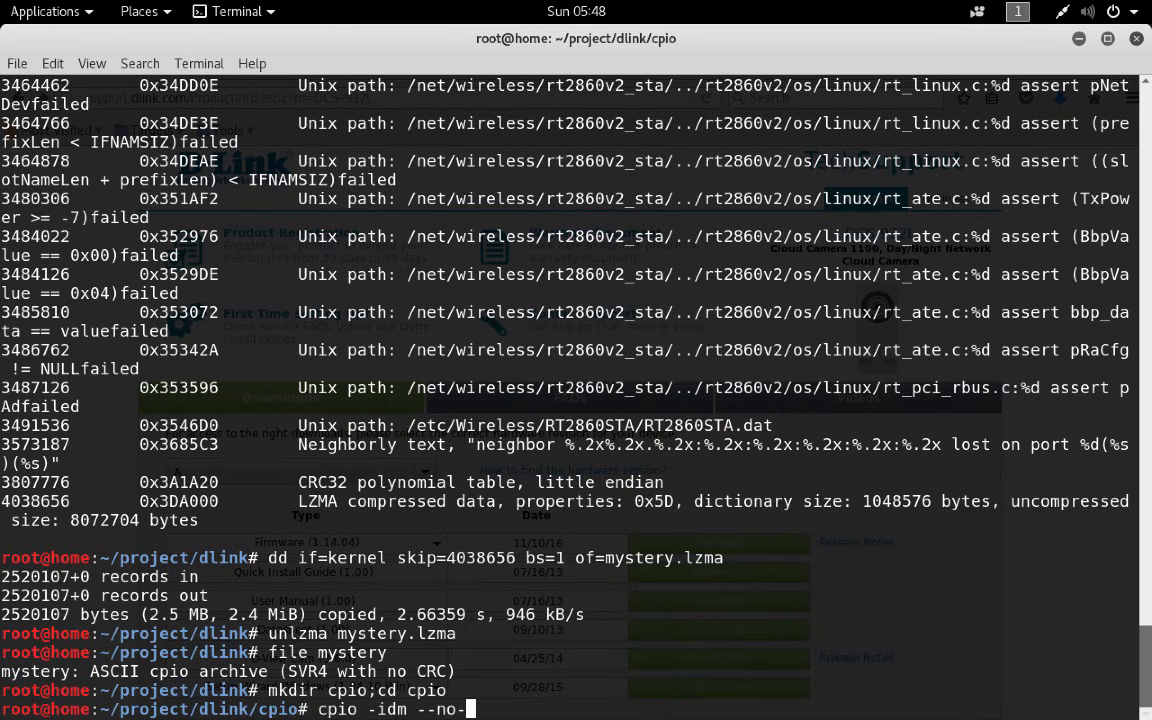
{"action": "type", "text": "absolute-"}
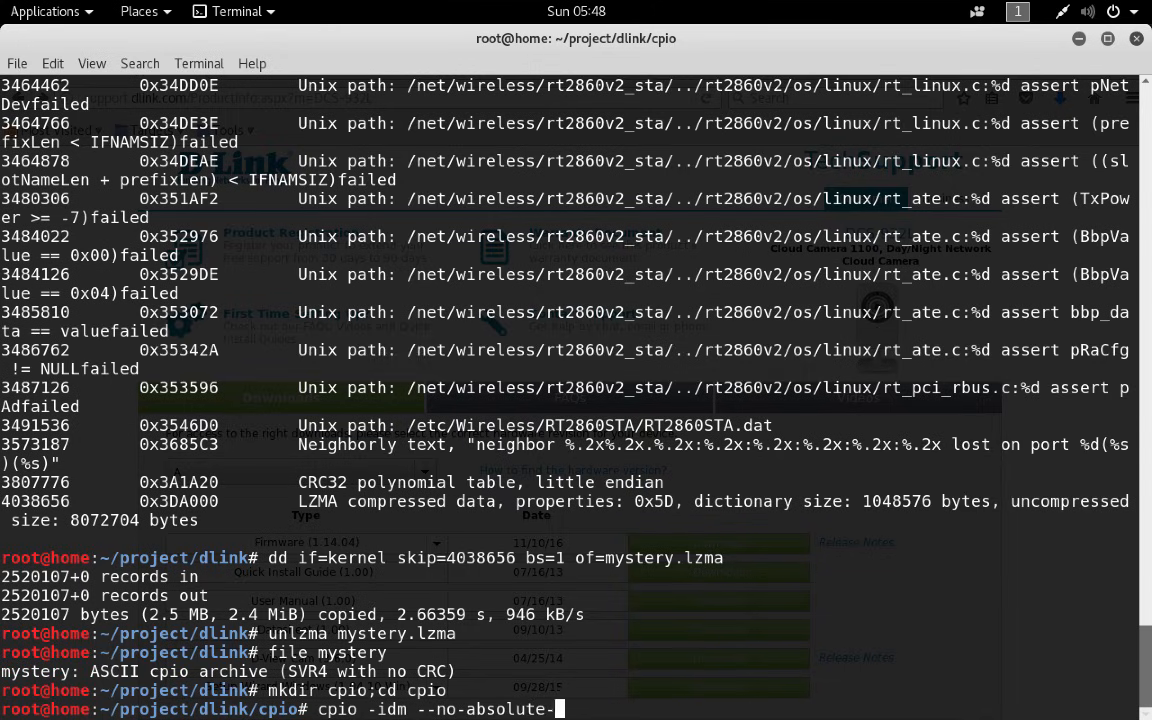
{"action": "type", "text": "filenames"}
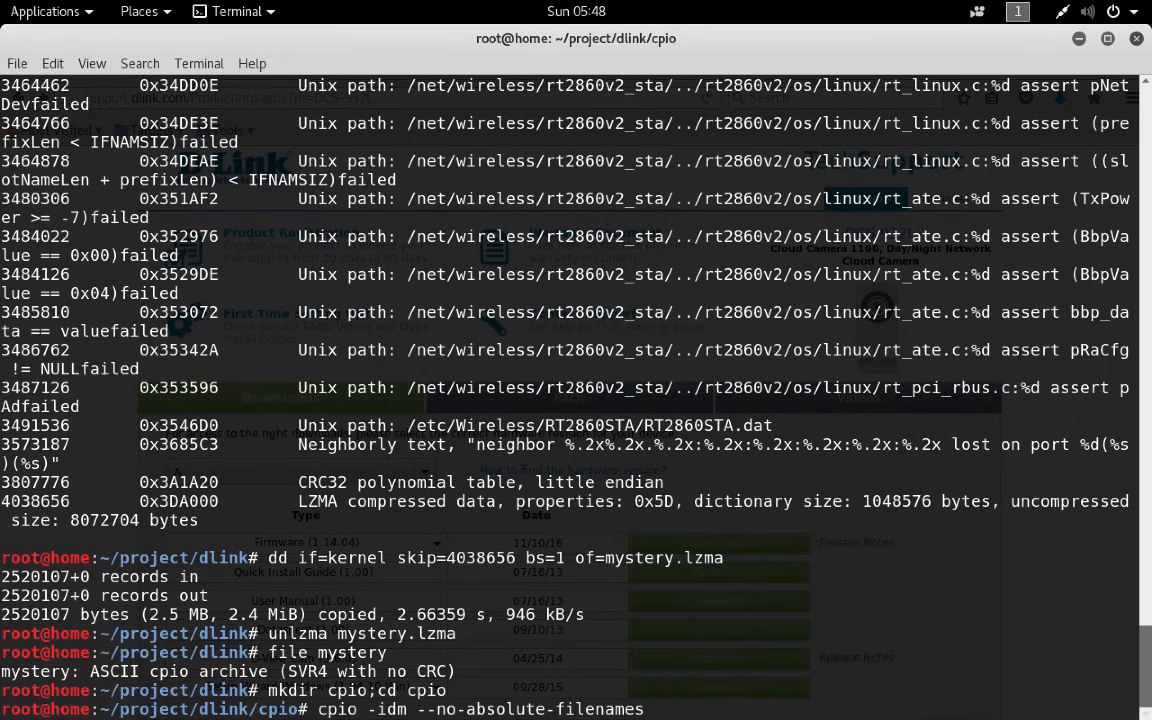
{"action": "type", "text": "<"}
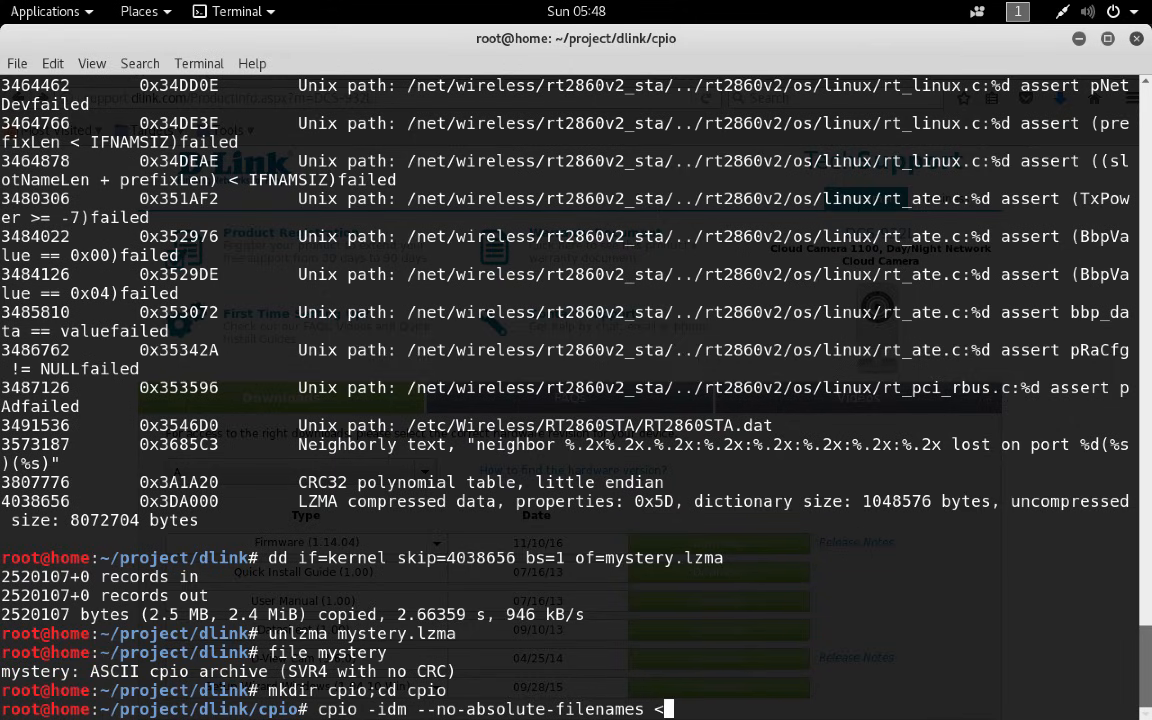
{"action": "type", "text": "../mystery"}
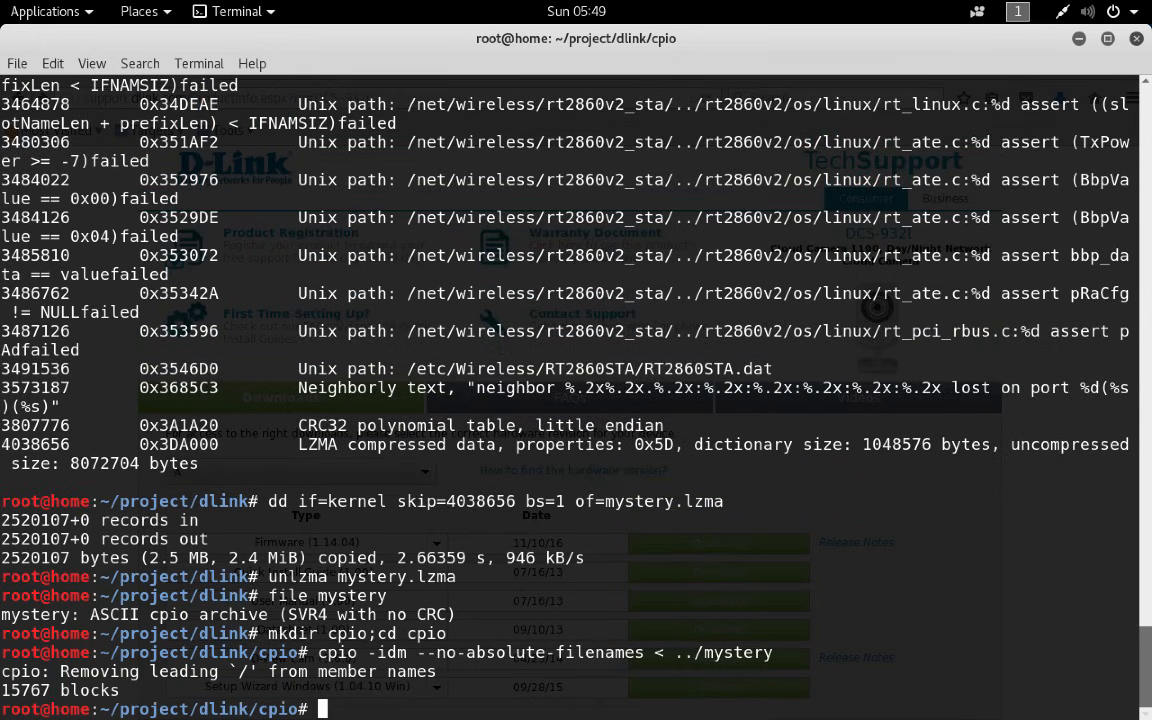
List the root filesystem's top level, then etc_ro, etc_ro/web and the sbin shell scripts.
{"action": "type", "text": "ls"}
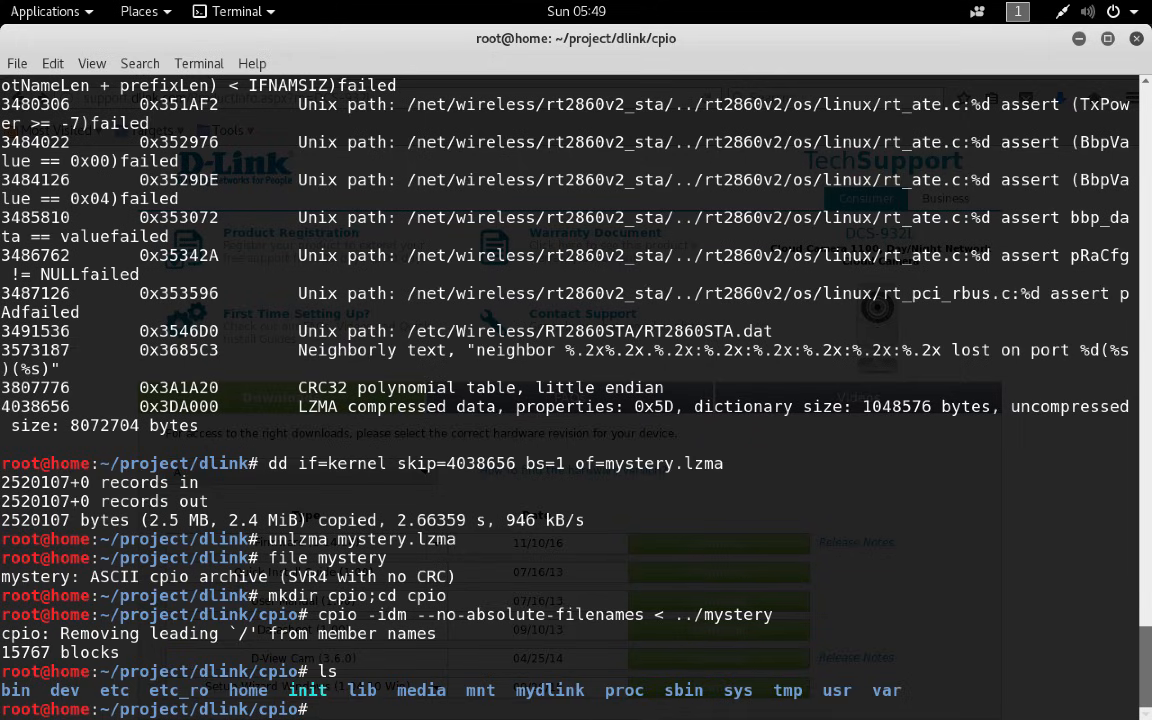
{"action": "type", "text": "ls etc_"}
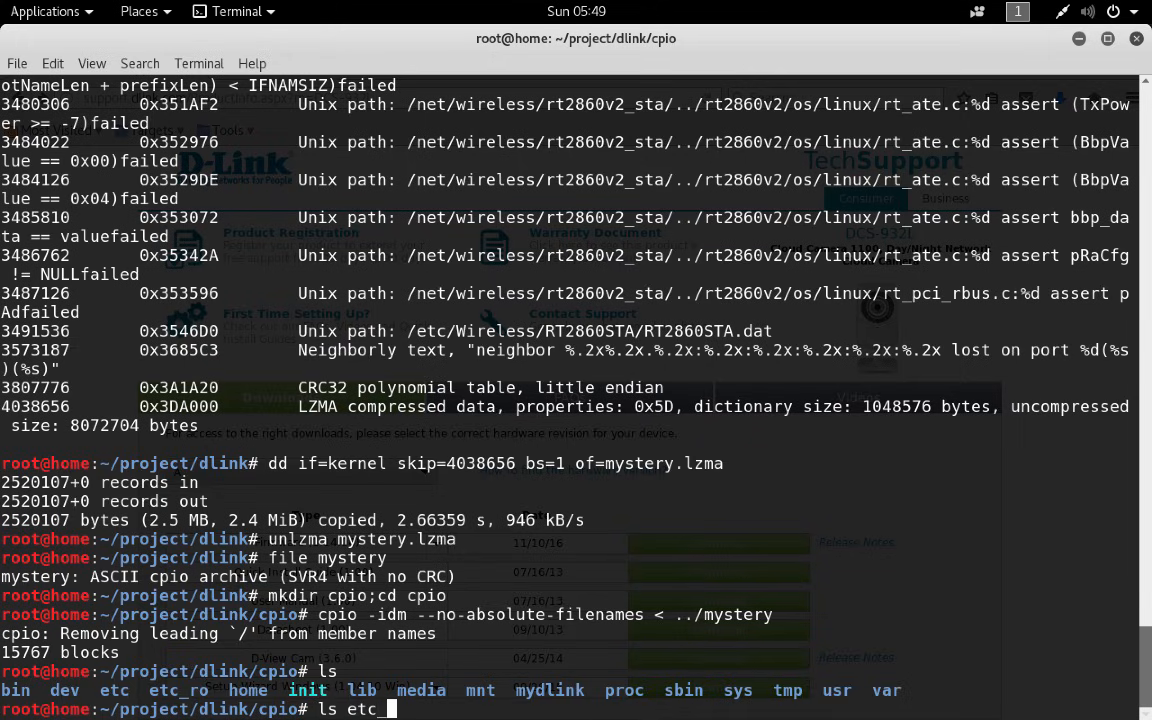
{"action": "type", "text": "_ro/"}
{"action": "key", "text": "Return"}
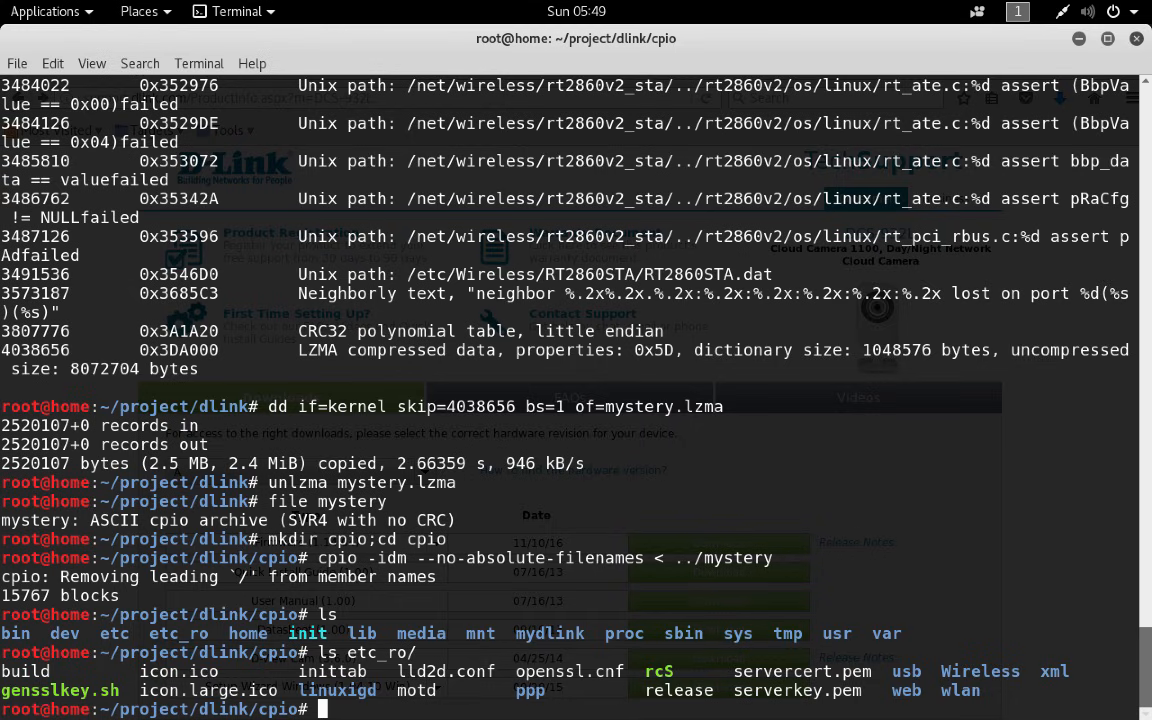
{"action": "type", "text": "ls etc_ro/web/"}
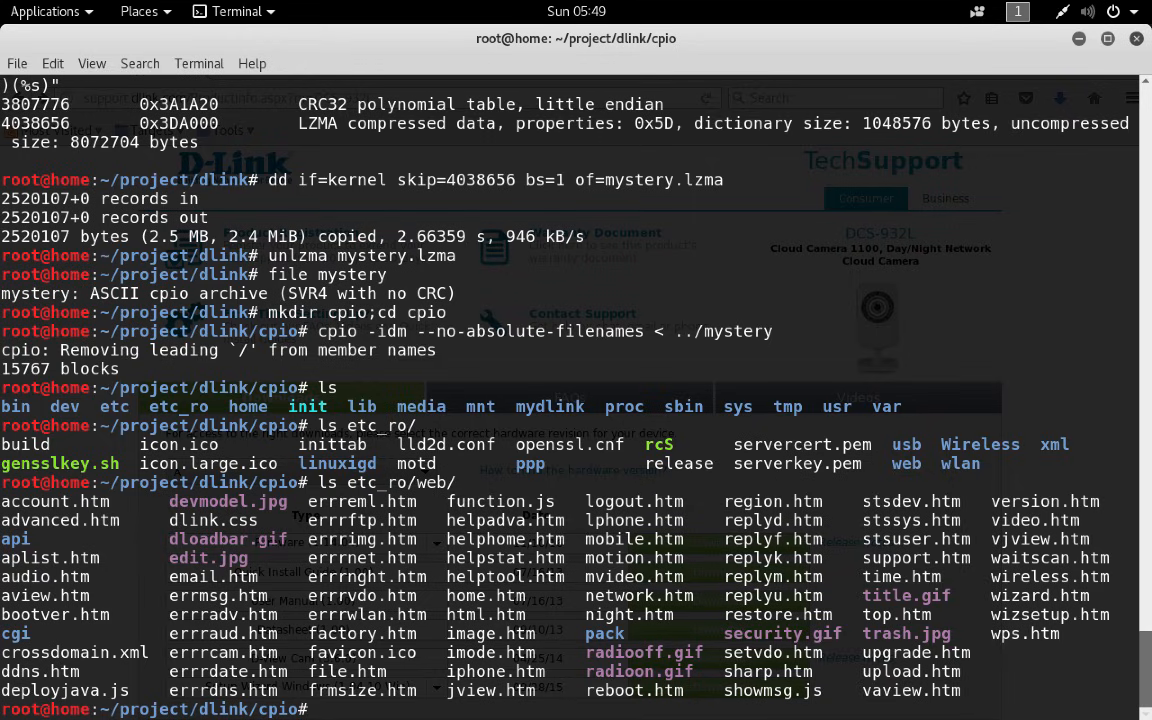
{"action": "type", "text": "ls sbin"}
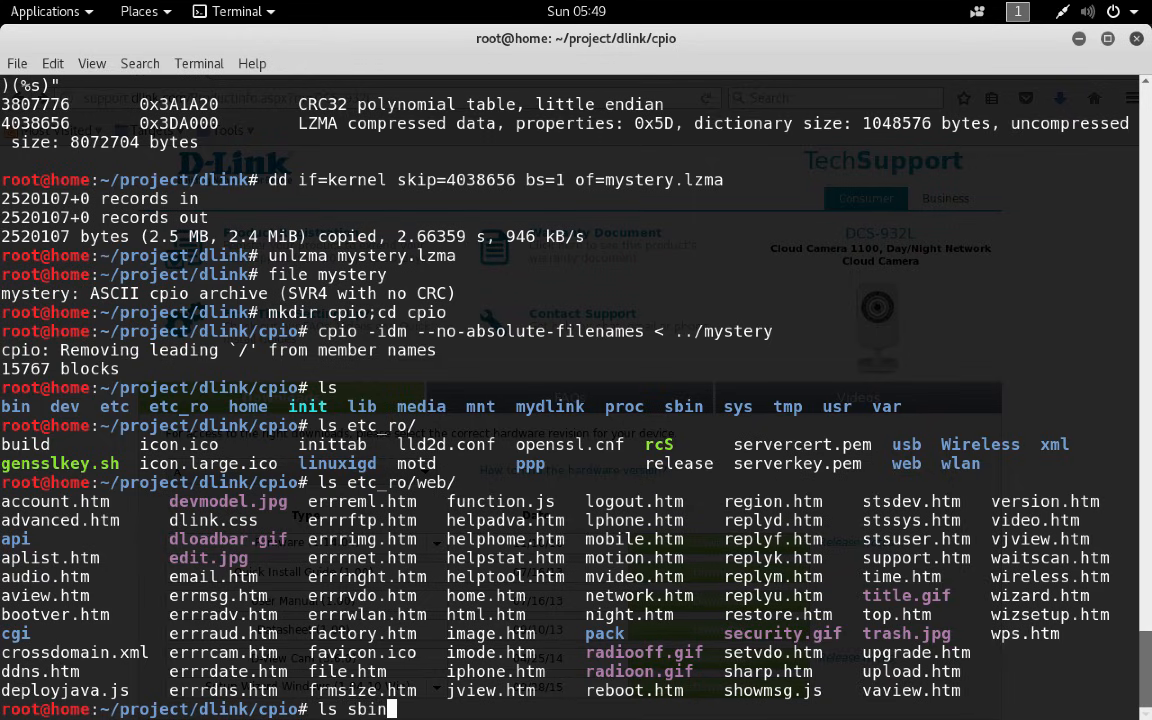
{"action": "key", "text": "Return"}
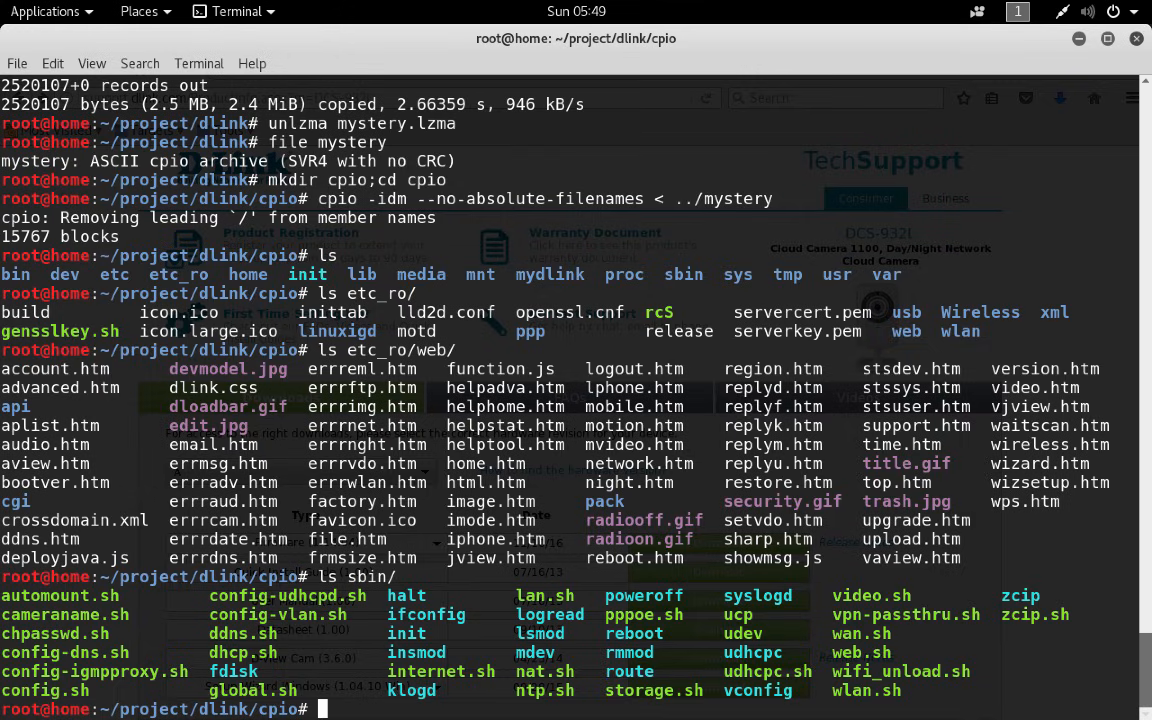
Page through the sbin kernel configuration listing with more and stop viewing it.
{"action": "type", "text": "more"}
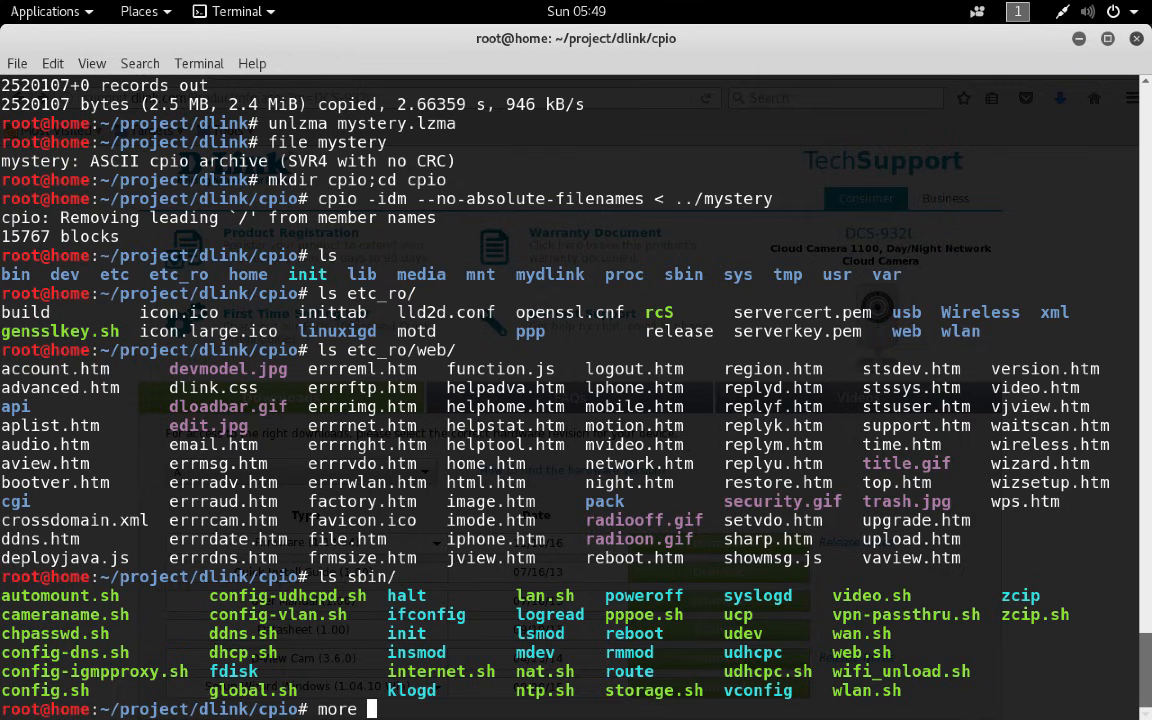
{"action": "type", "text": "sbin/conf"}
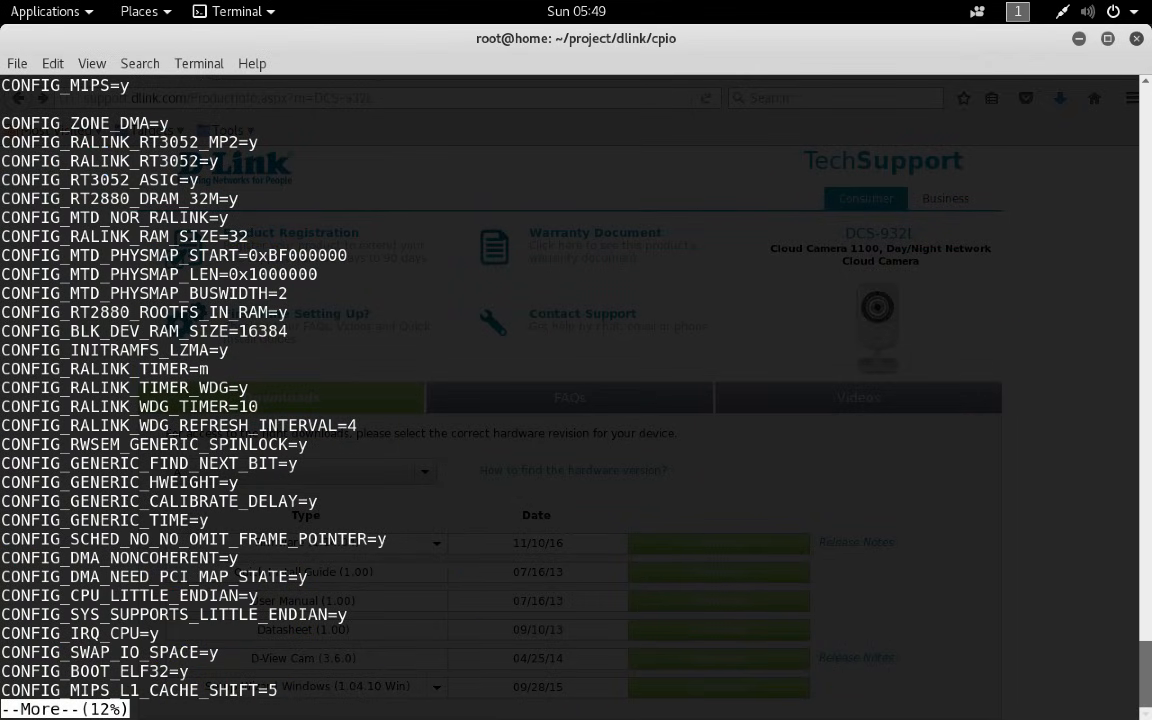
{"action": "key", "text": "space"}
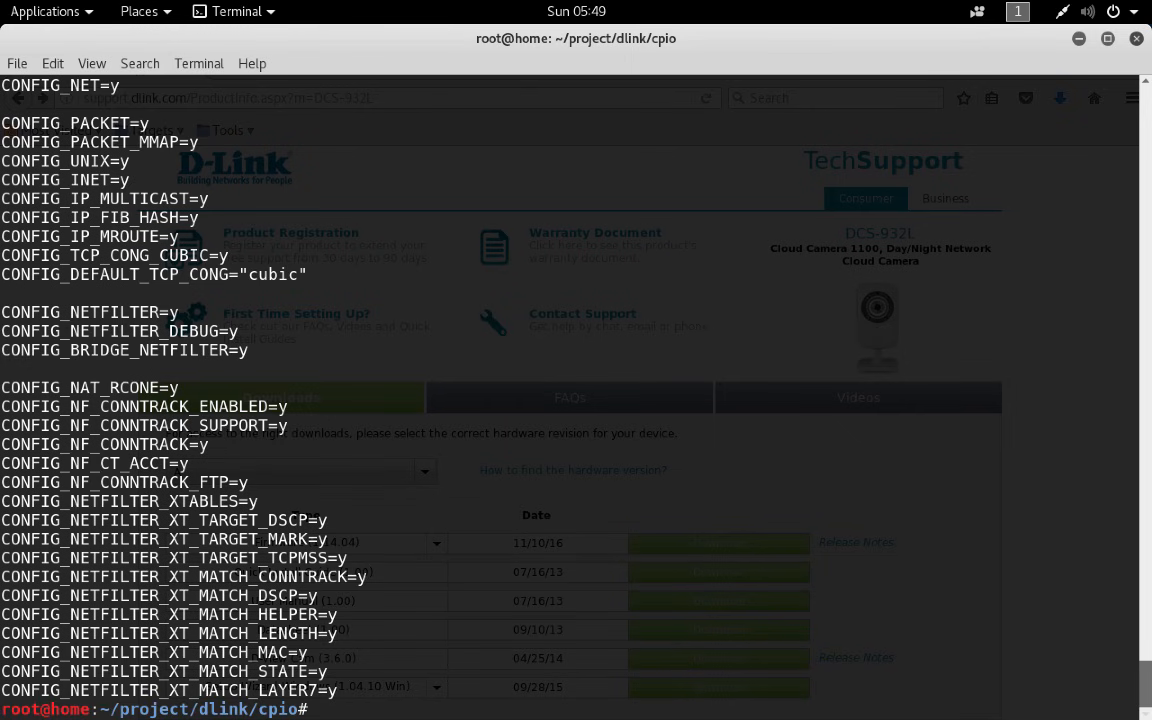
List sbin/ and page through the storage.sh script with more, then quit.
{"action": "type", "text": "ls sbin/"}
{"action": "type", "text": "more s"}
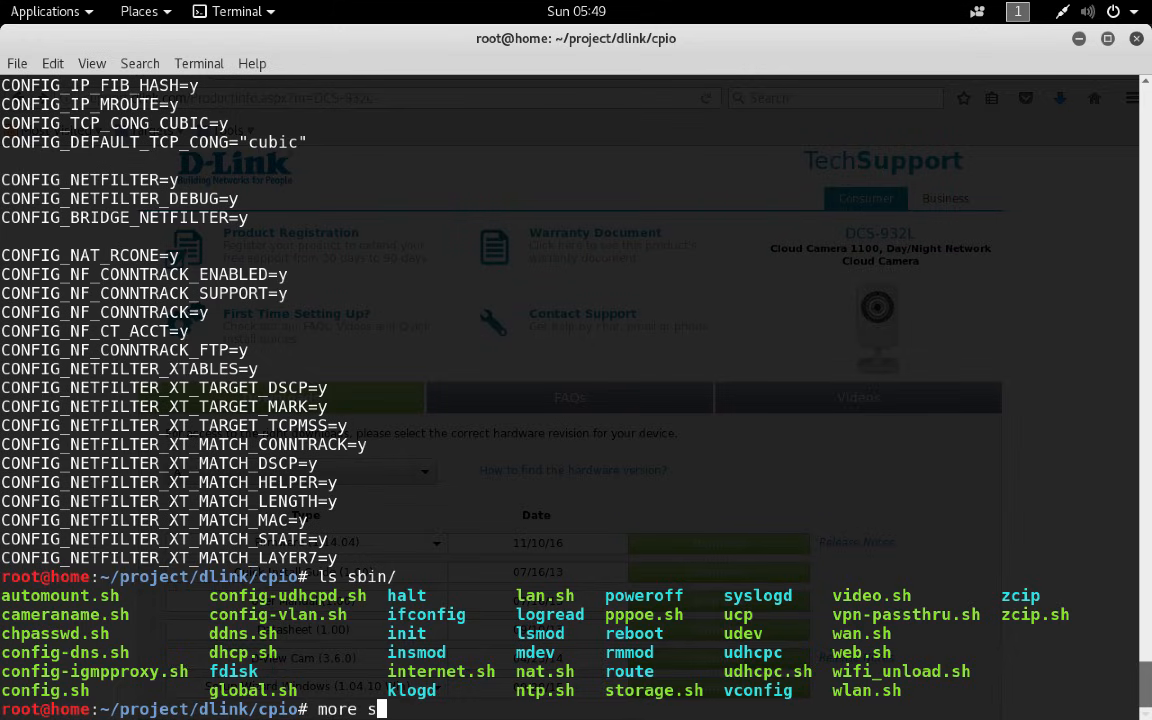
{"action": "type", "text": "bin/storage.sh"}
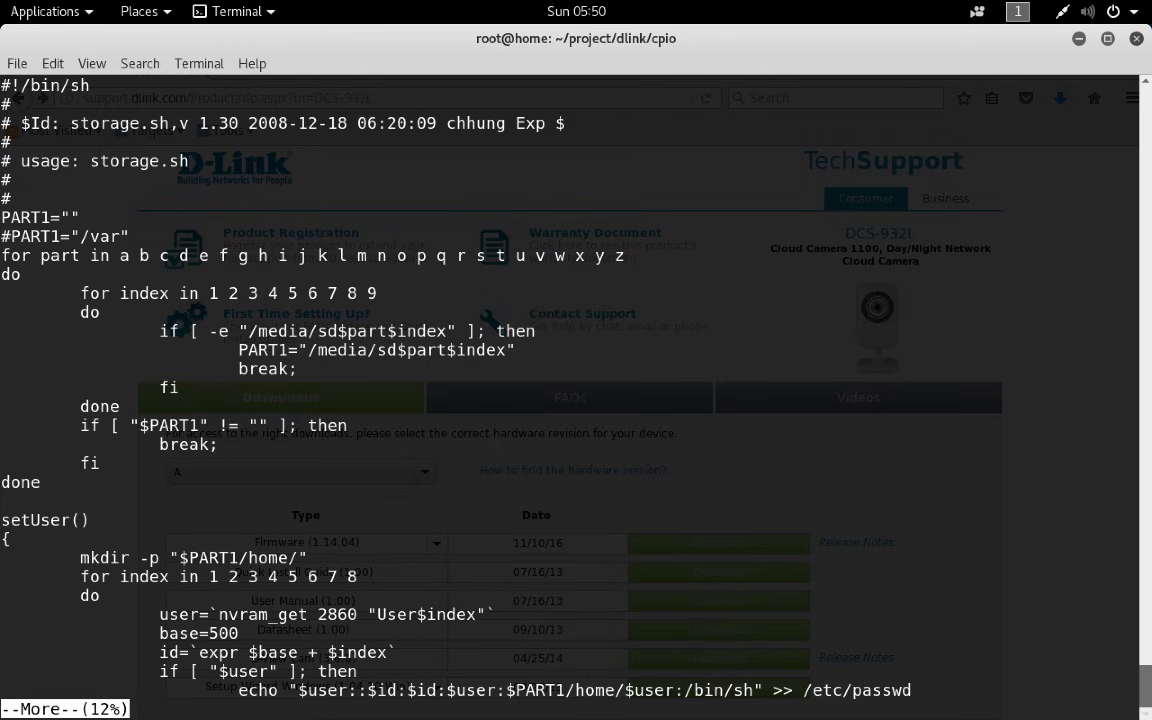
{"action": "scroll", "scroll_direction": "down", "scroll_amount": 3}
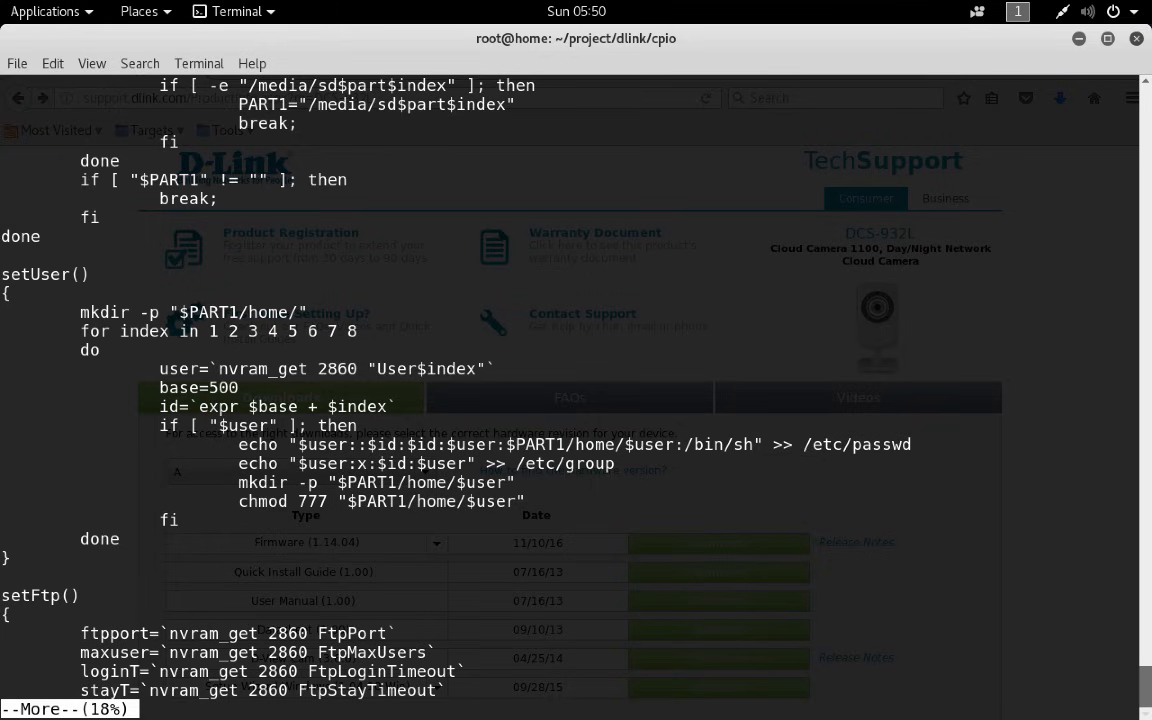
{"action": "key", "text": "q"}
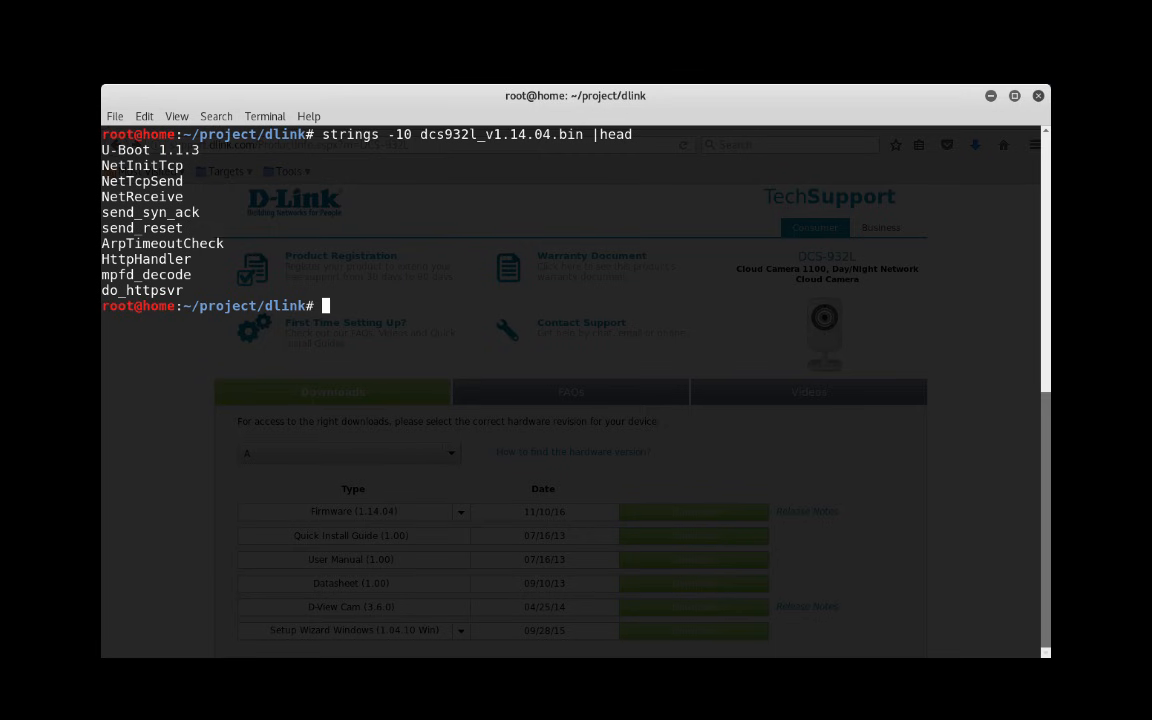
Rerun binwalk on dcs932l_v1.14.04.bin and carve from offset 327744 into kernel.lzma with dd.
{"action": "type", "text": "binwalk dcs932l_v1.14.04.bin"}
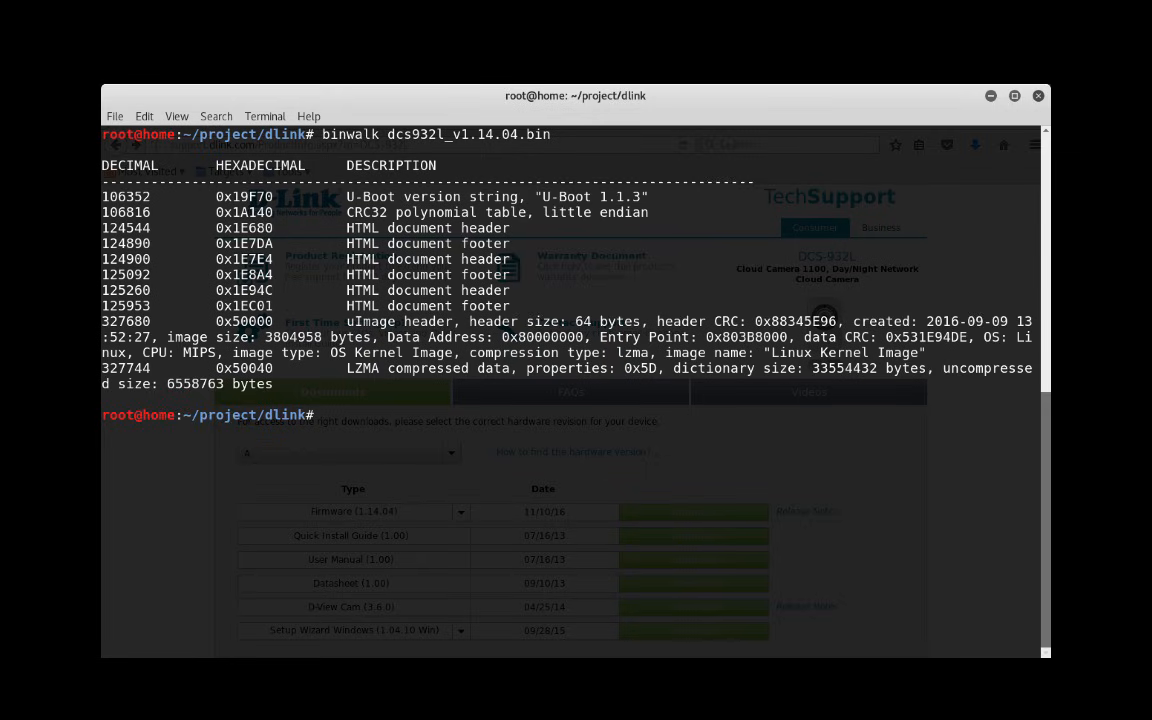
{"action": "type", "text": "dd if=dcs932l_v1.14.04.bin skip=327744 bs=1 of=kernel.lzma"}
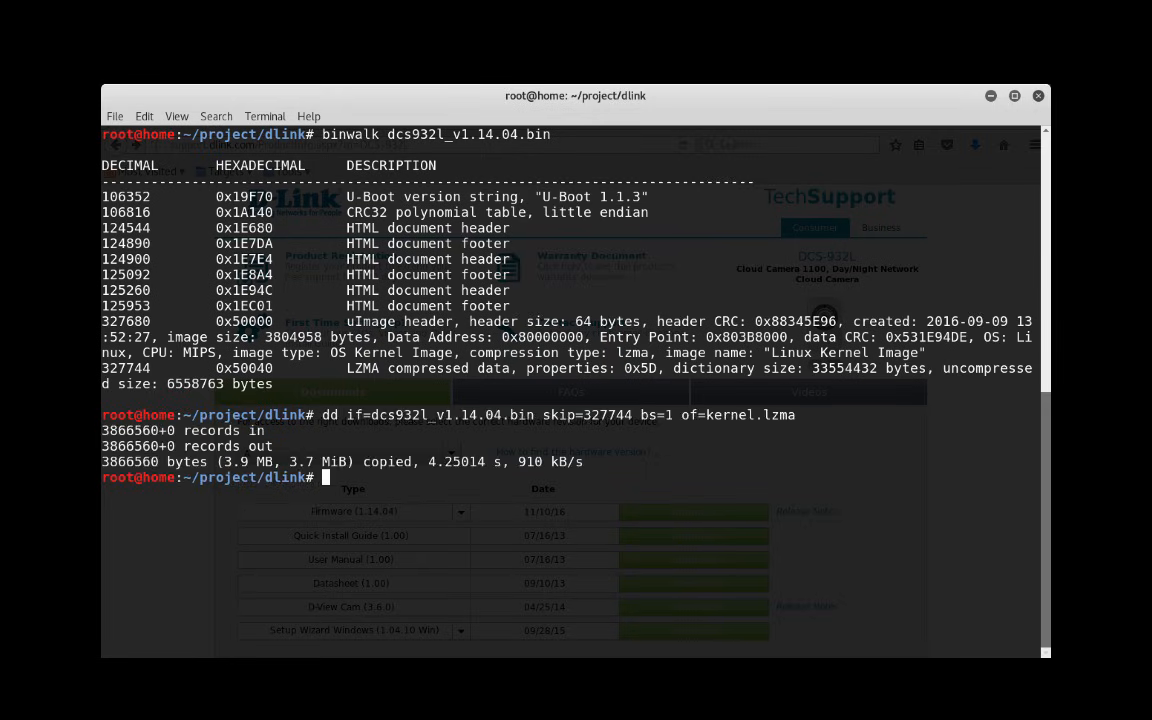